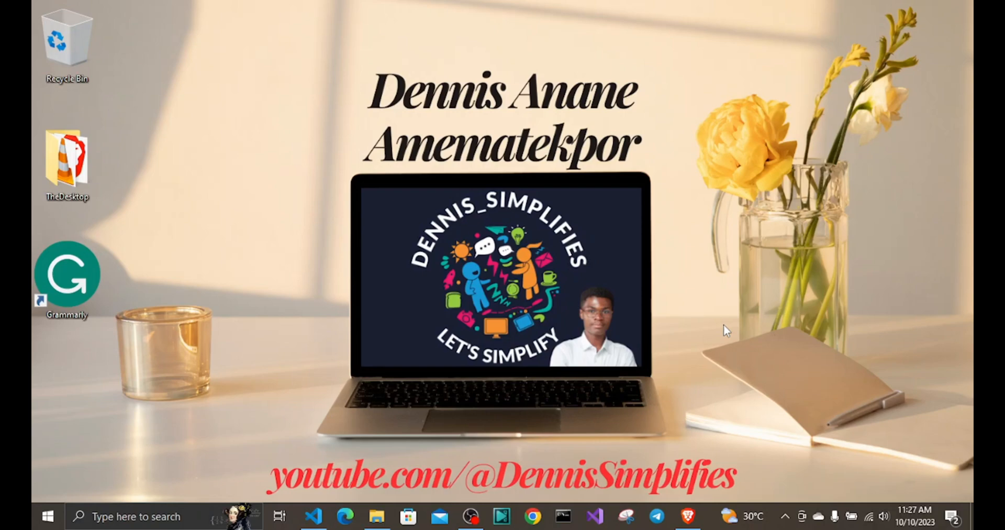
mouse_move(711, 440)
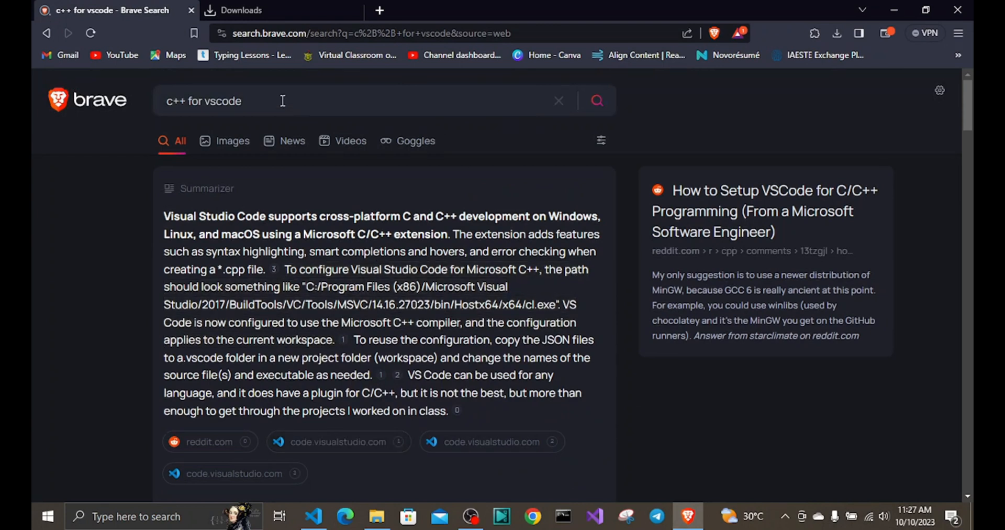
mouse_move(263, 103)
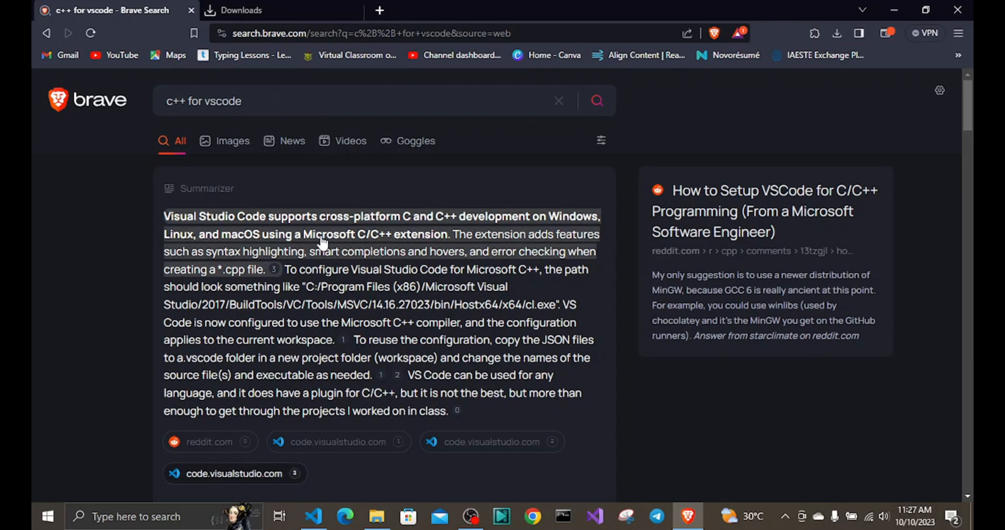
Scroll the Brave results for 'c++ for vscode' to the 'C++ programming with Visual Studio Code' result
scroll(down, 3)
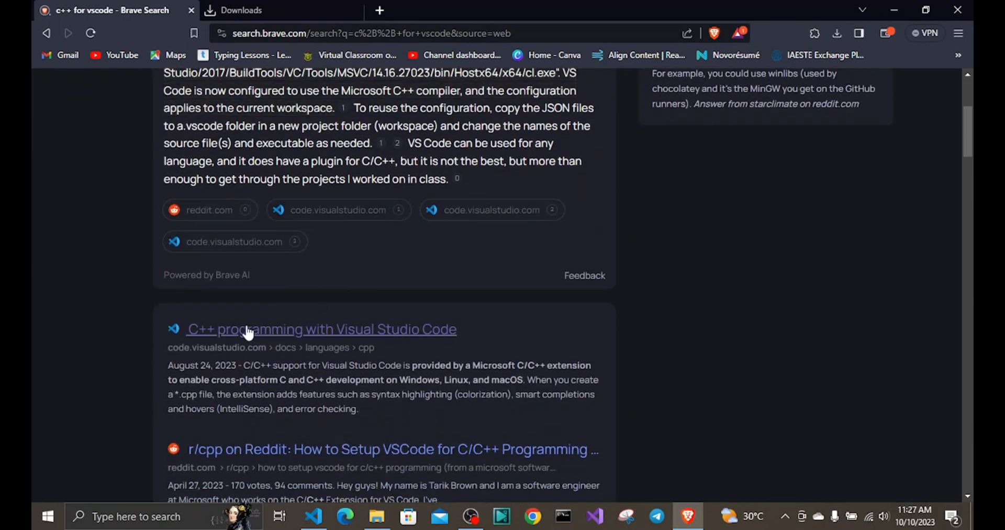
mouse_move(297, 340)
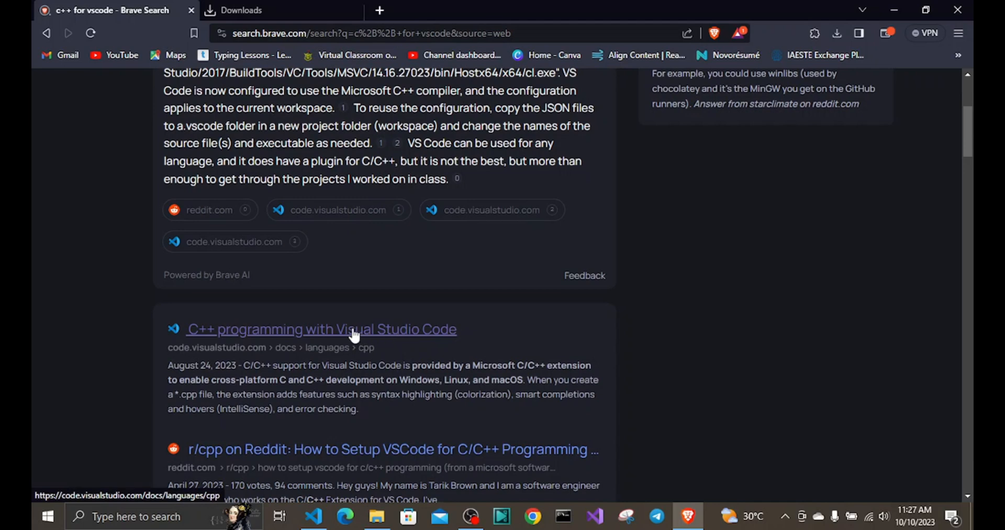
Open the code.visualstudio.com C/C++ guide and scroll to its 'Install the extension' section
click(321, 328)
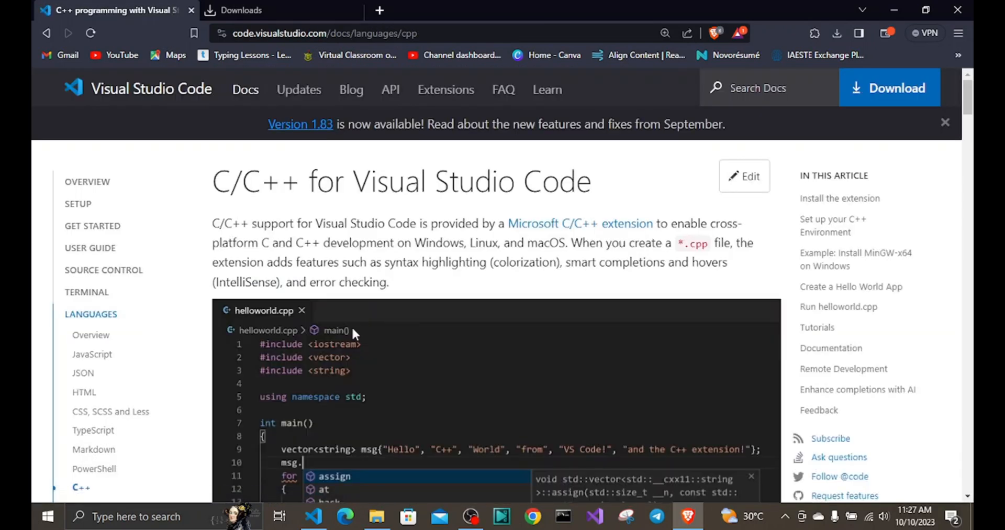
scroll(down, 3)
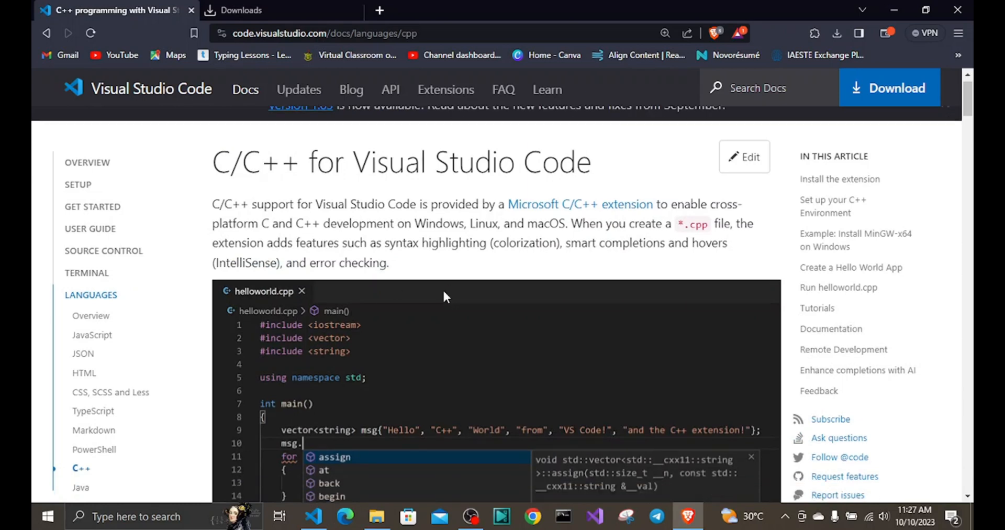
scroll(down, 3)
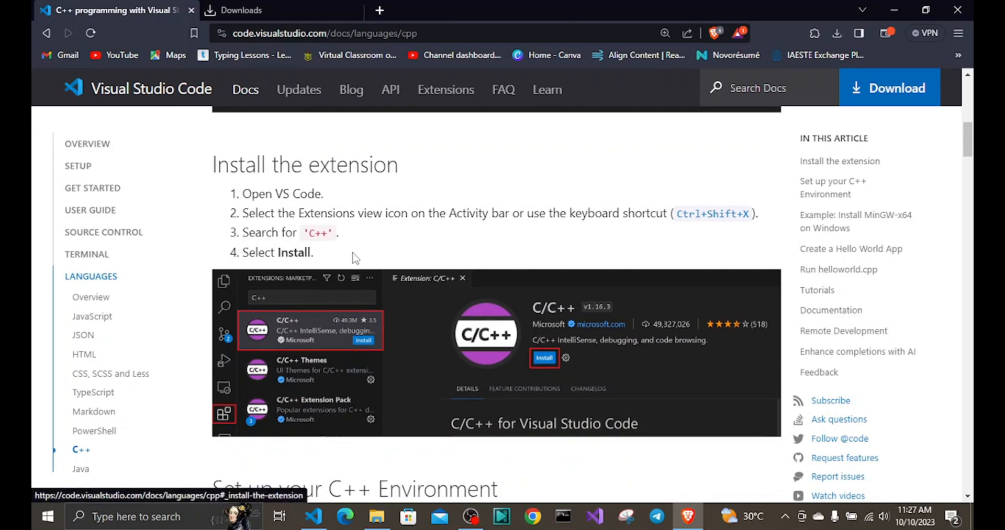
In VS Code's Extensions view, verify Microsoft's C/C++ extension is installed and enabled
click(313, 516)
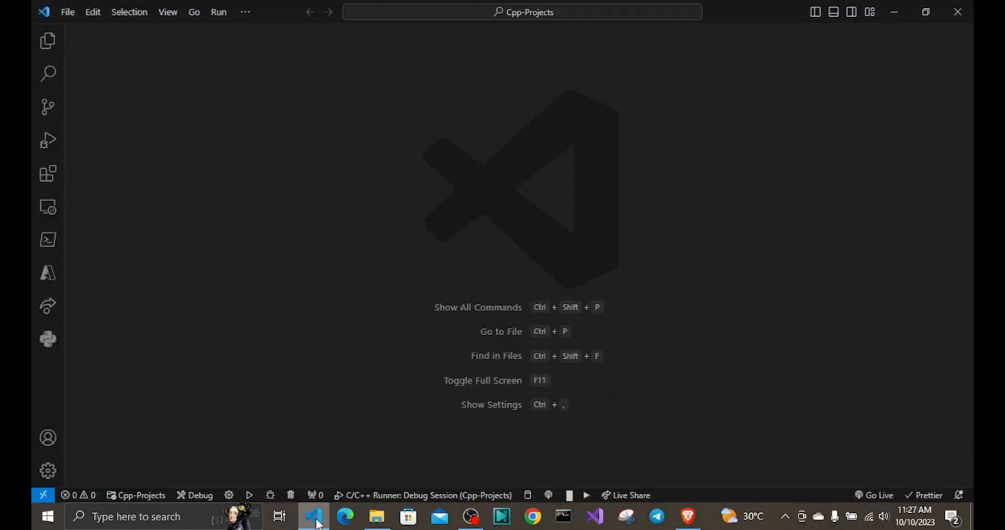
mouse_move(47, 174)
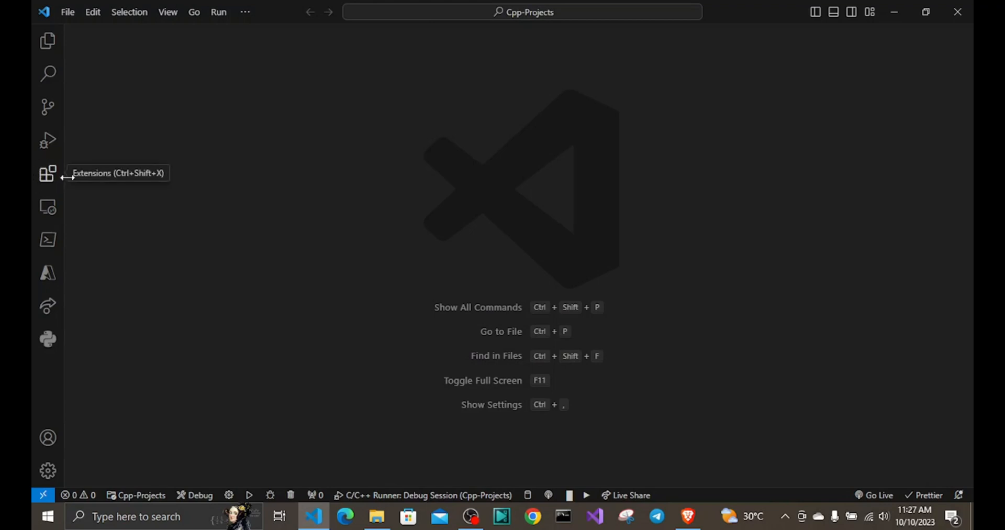
click(48, 173)
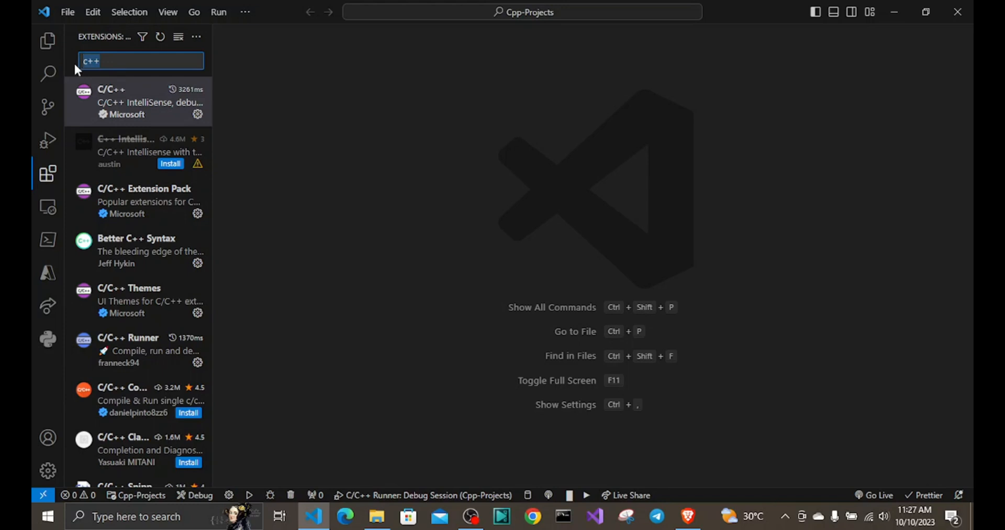
mouse_move(118, 105)
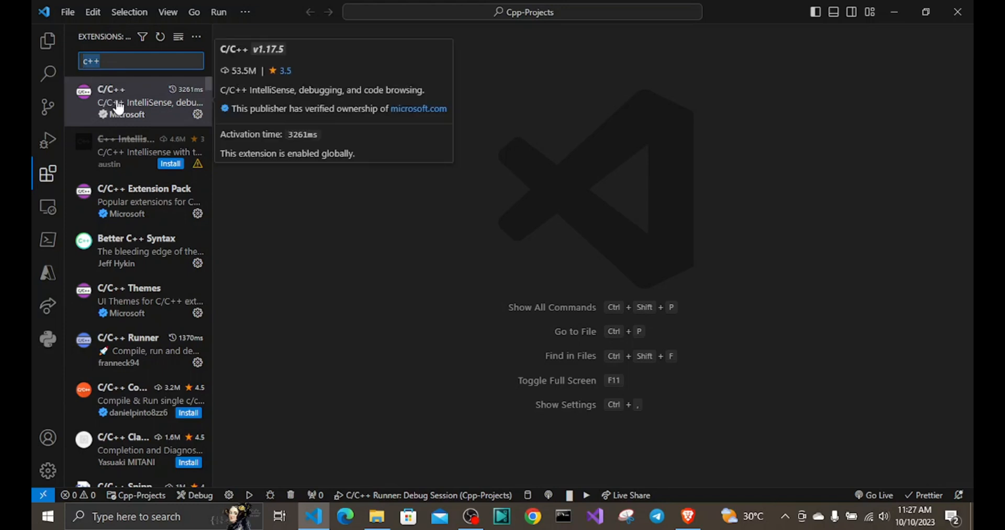
click(137, 102)
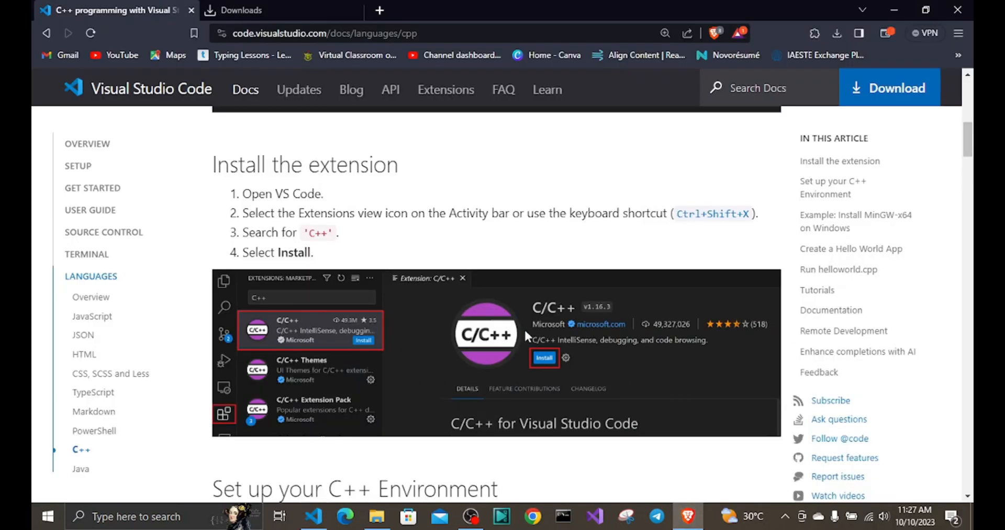
Scroll past 'Install a compiler' to 'Example: Install MinGW-x64 on Windows'
scroll(down, 3)
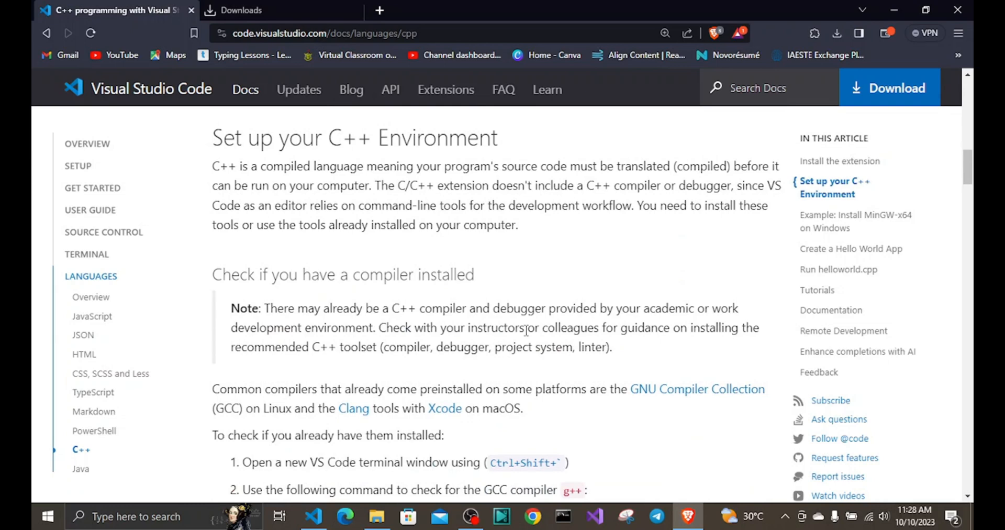
scroll(down, 3)
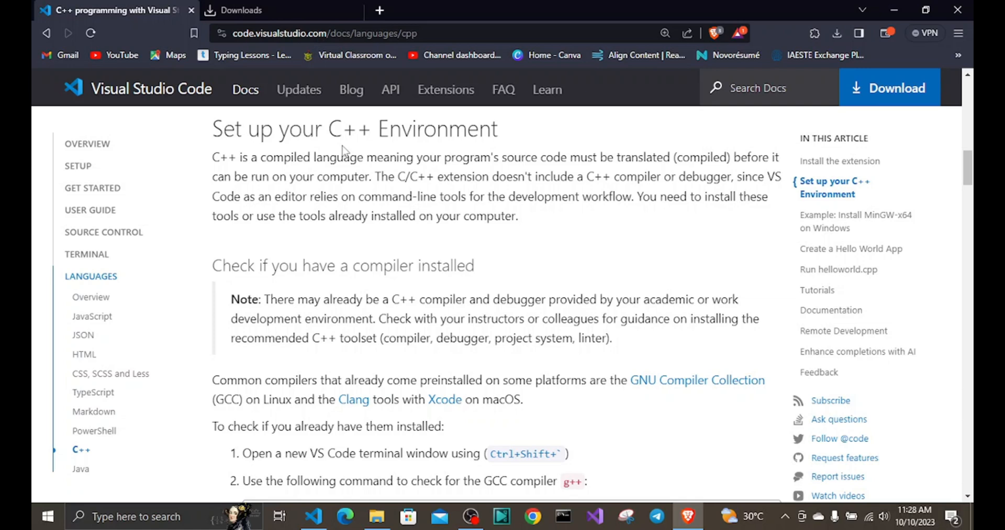
scroll(down, 3)
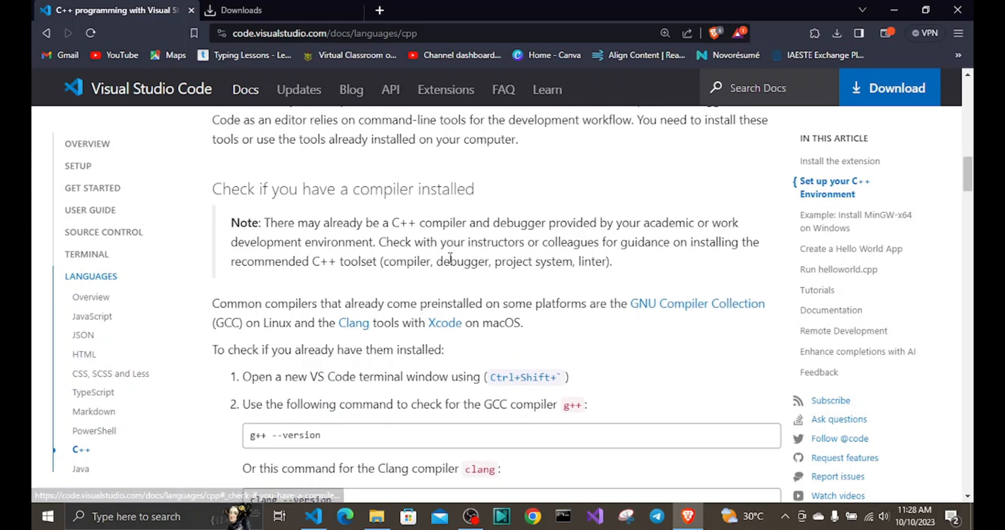
scroll(down, 3)
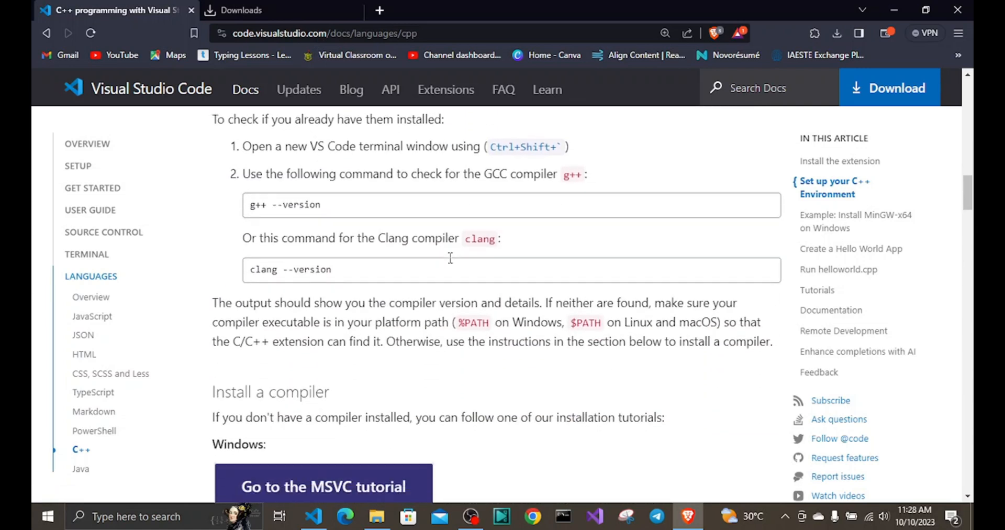
scroll(down, 3)
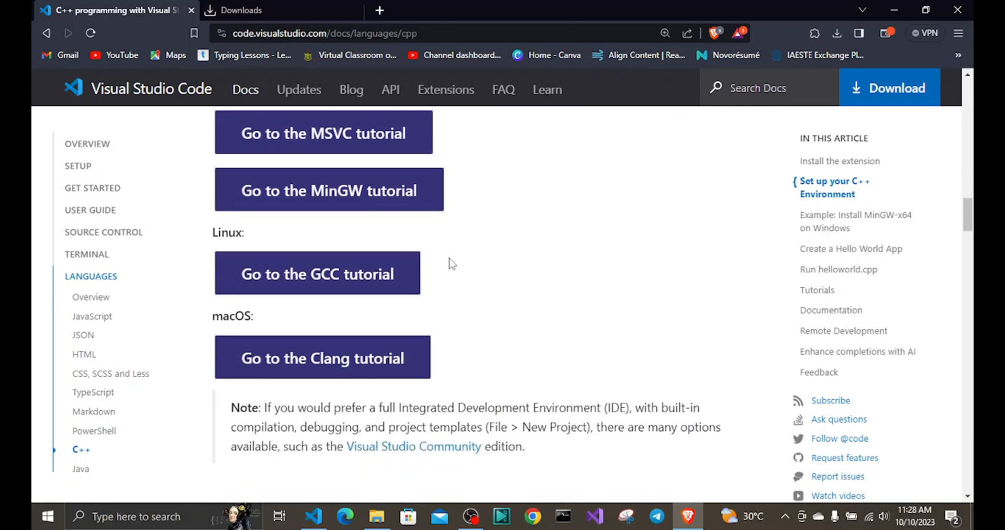
scroll(down, 3)
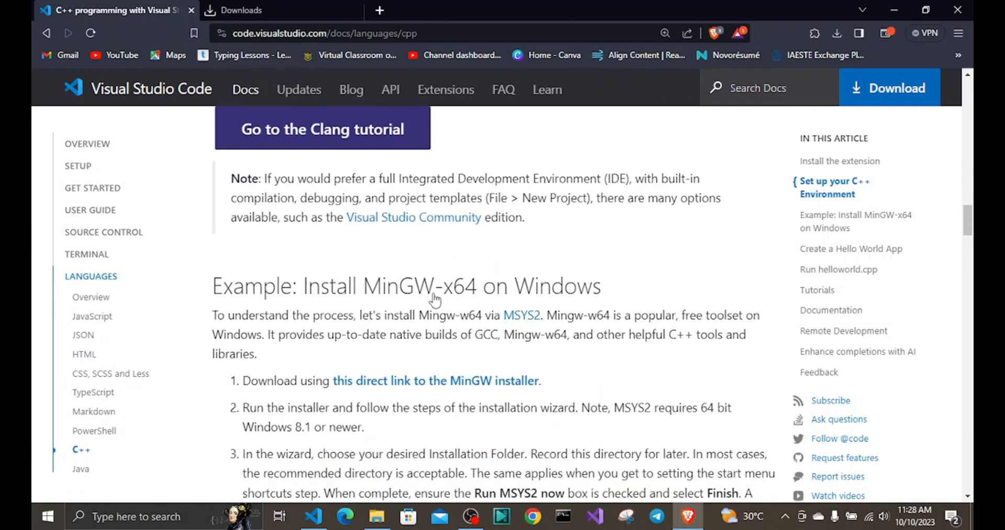
mouse_move(521, 315)
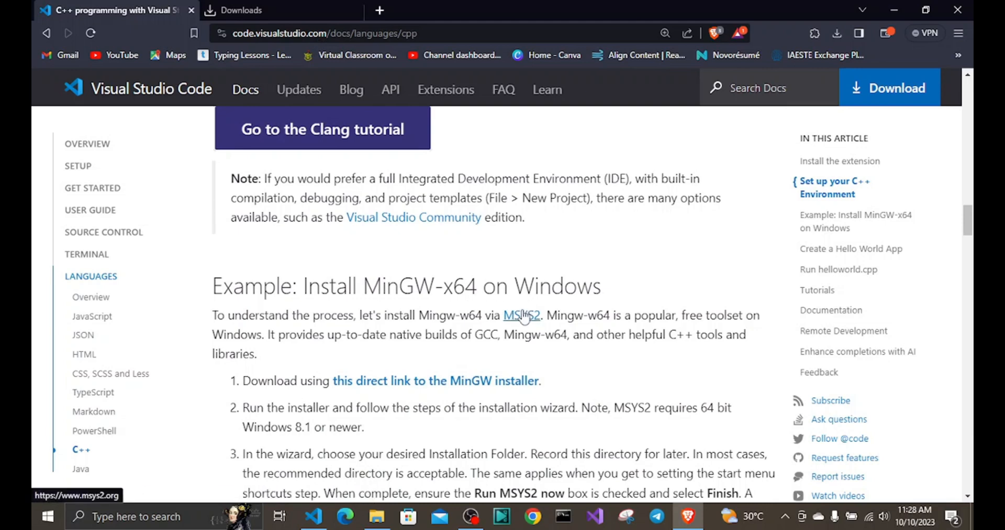
Download msys2-x86_64-20230718.exe from msys2.org into Downloads and launch the installer
click(521, 315)
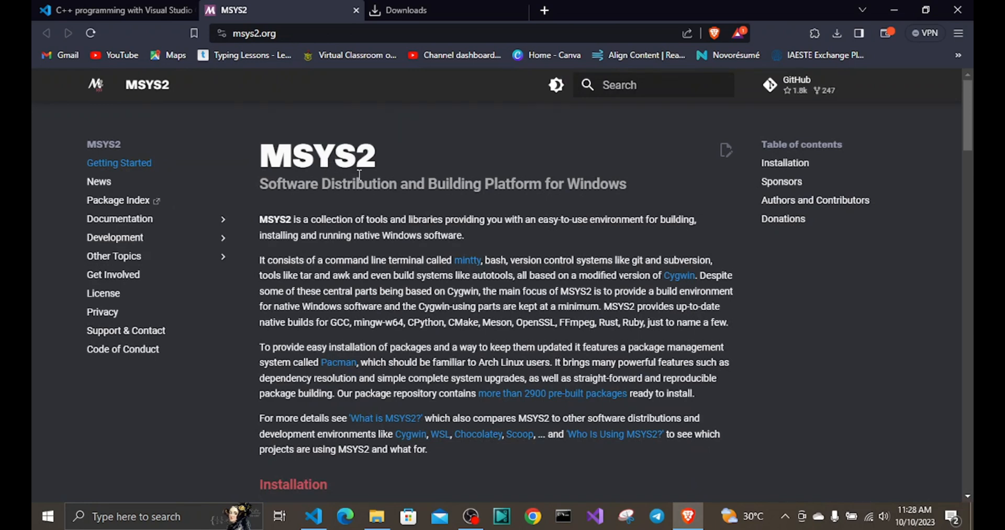
scroll(down, 3)
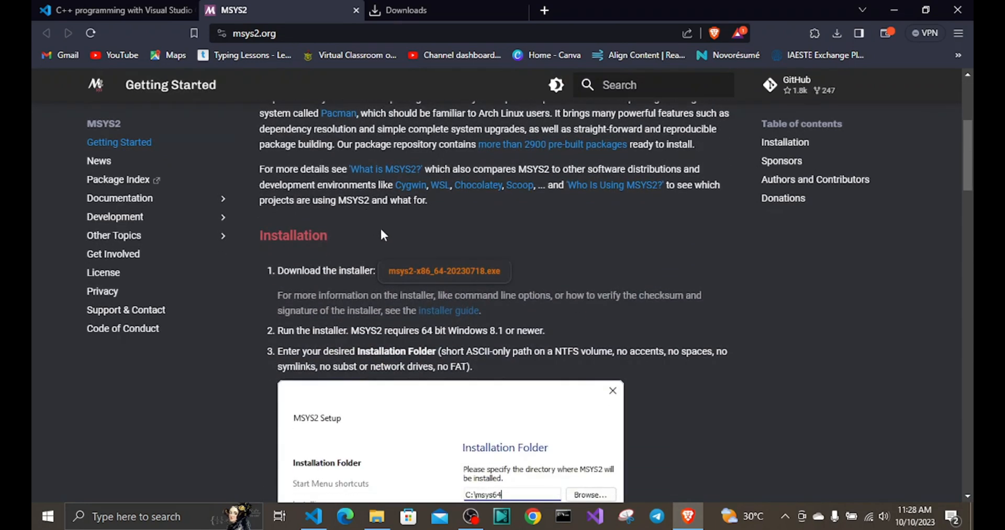
mouse_move(443, 270)
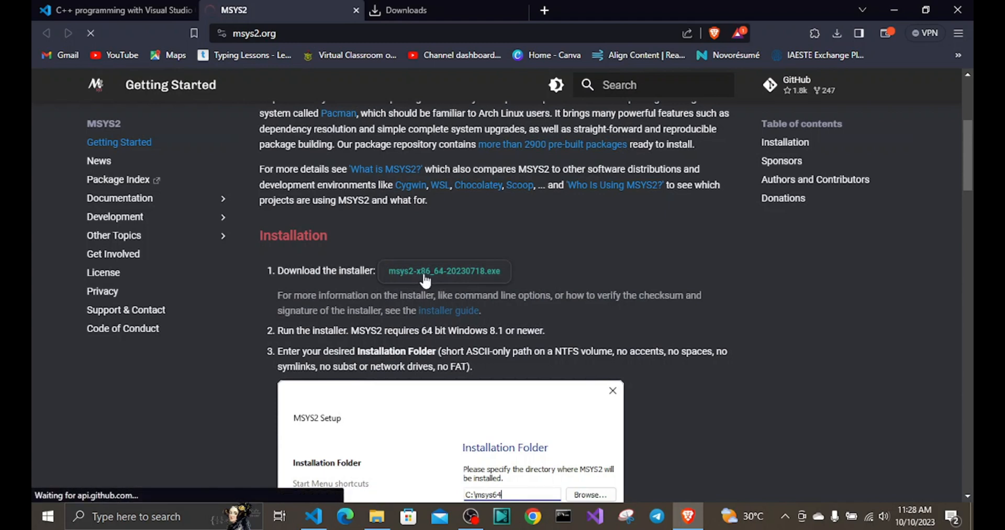
mouse_move(443, 270)
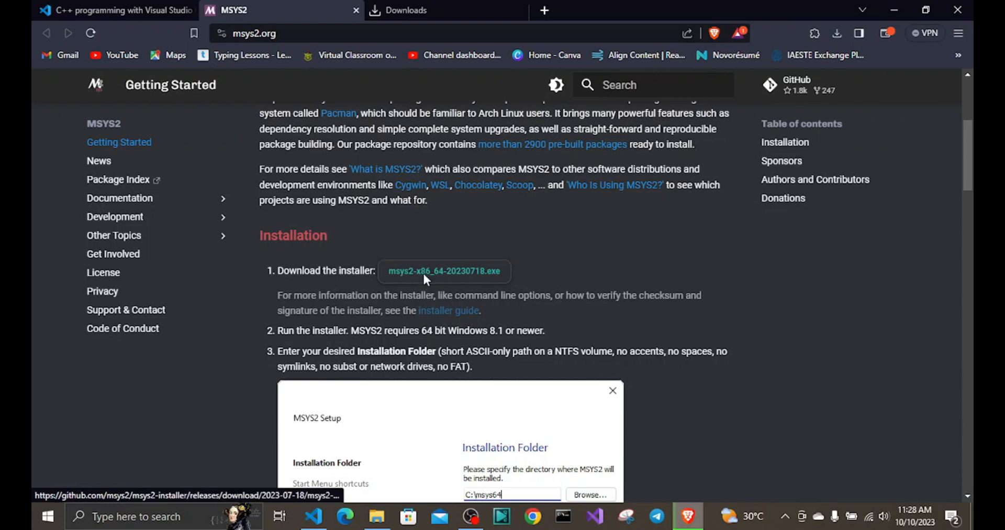
click(443, 270)
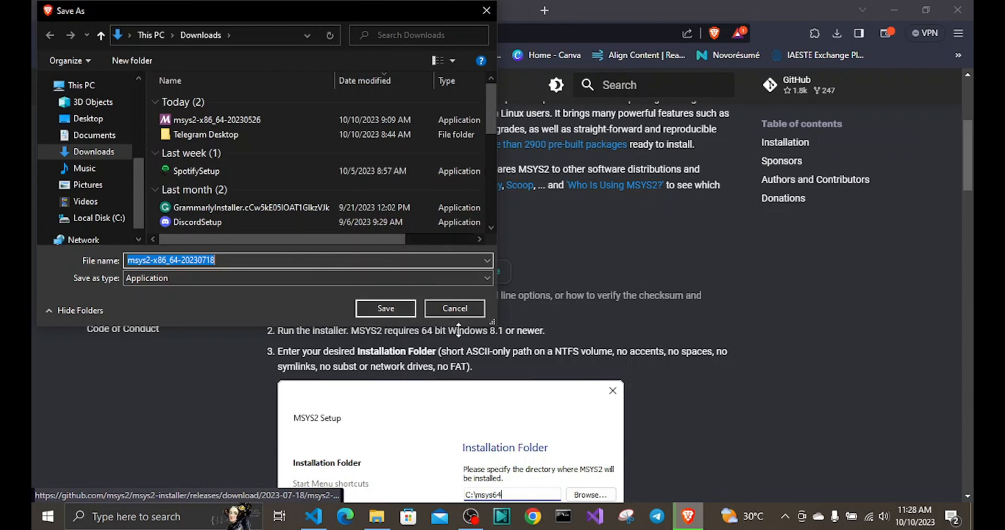
click(453, 308)
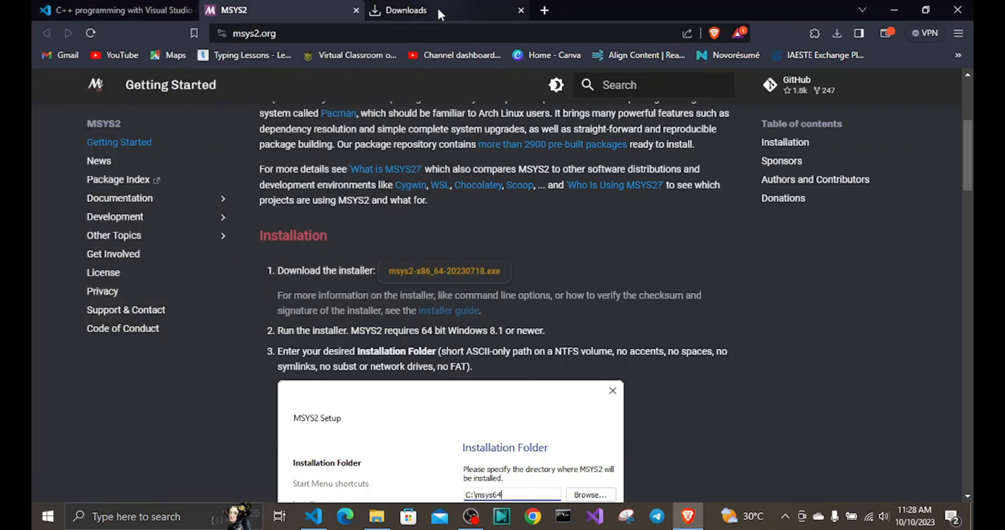
click(408, 11)
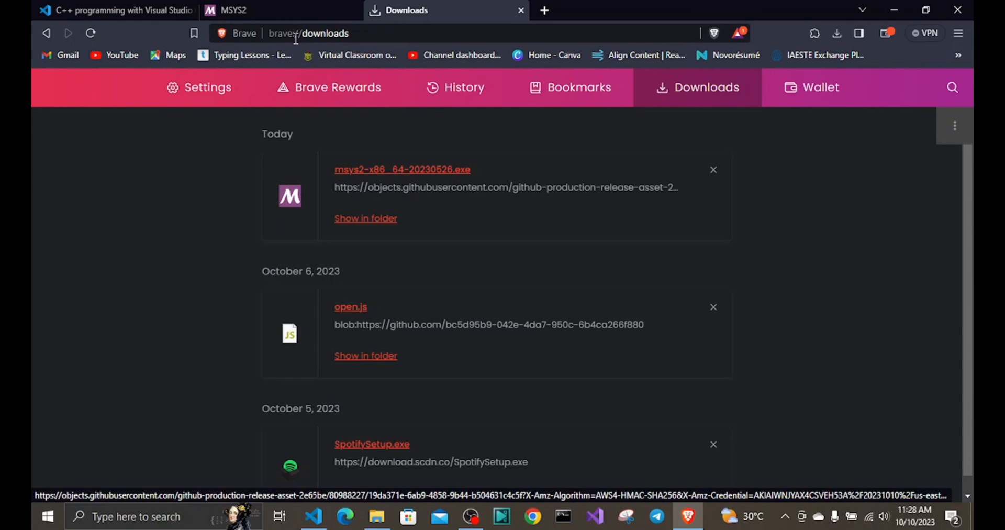
click(232, 11)
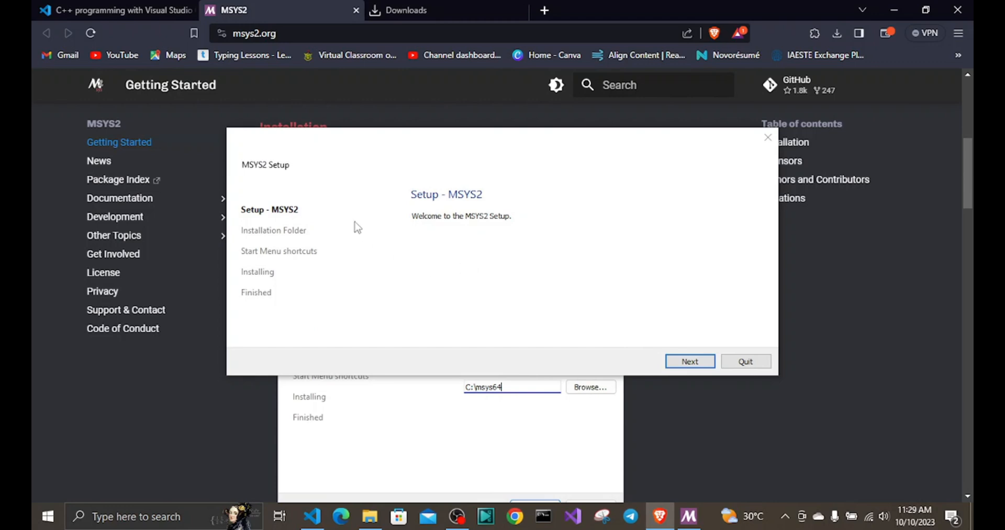
mouse_move(488, 223)
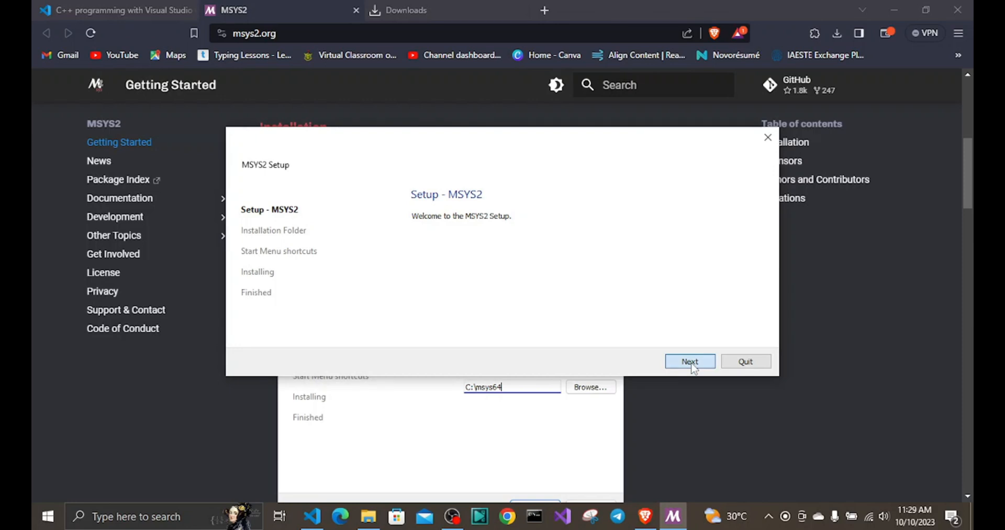
Accept MSYS2 Setup defaults, C:\msys64 and the Start Menu shortcuts, to begin installing
click(690, 361)
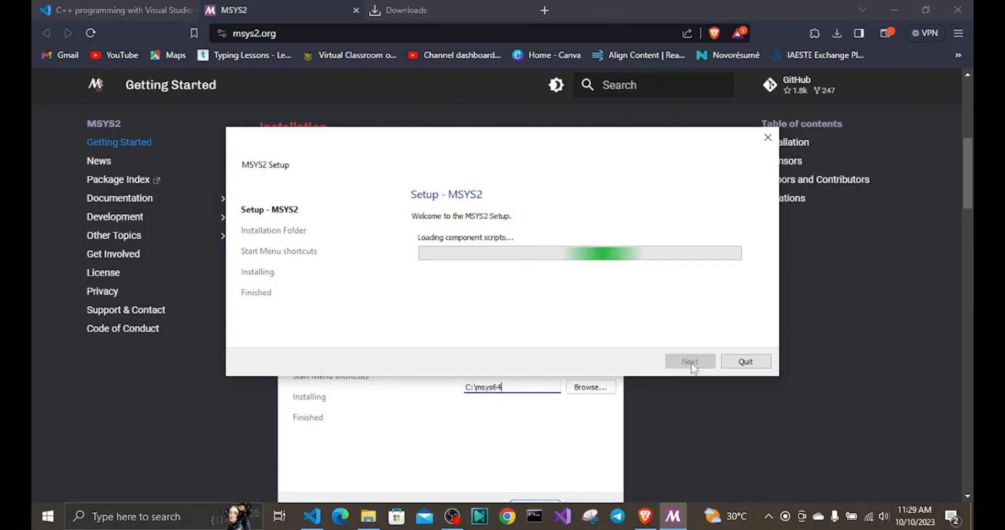
click(689, 361)
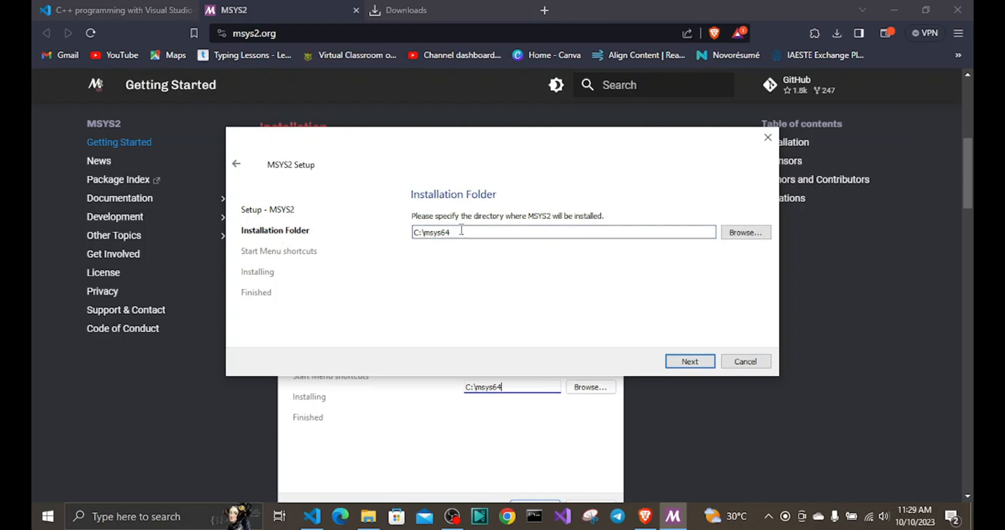
mouse_move(519, 260)
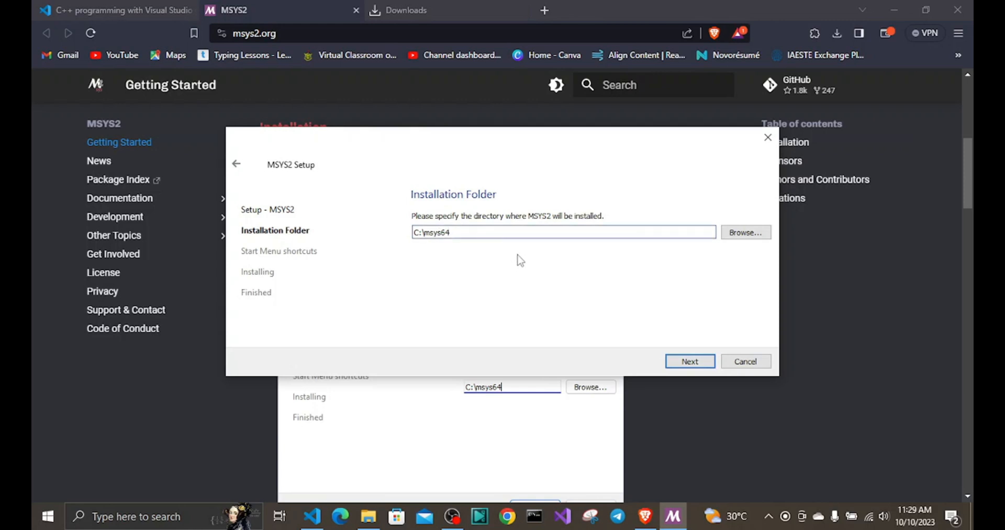
click(689, 361)
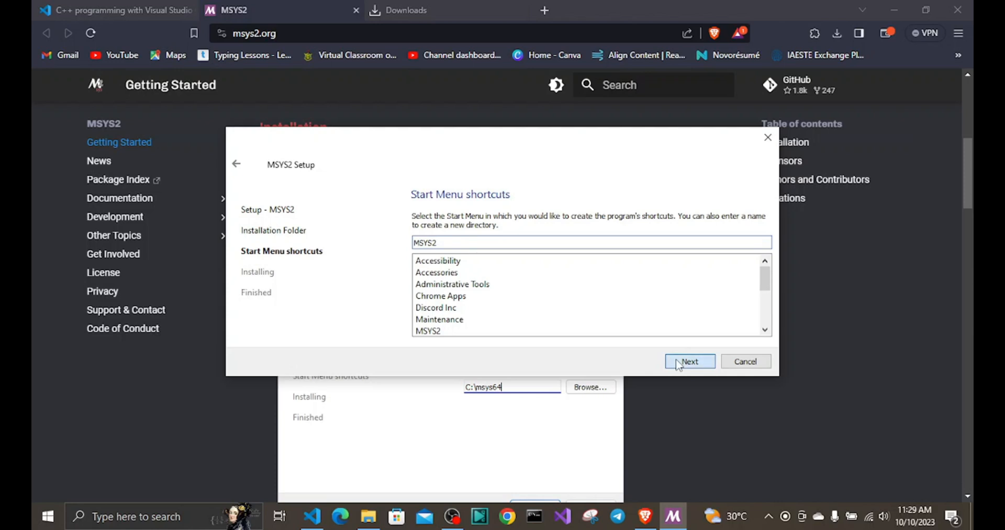
click(689, 361)
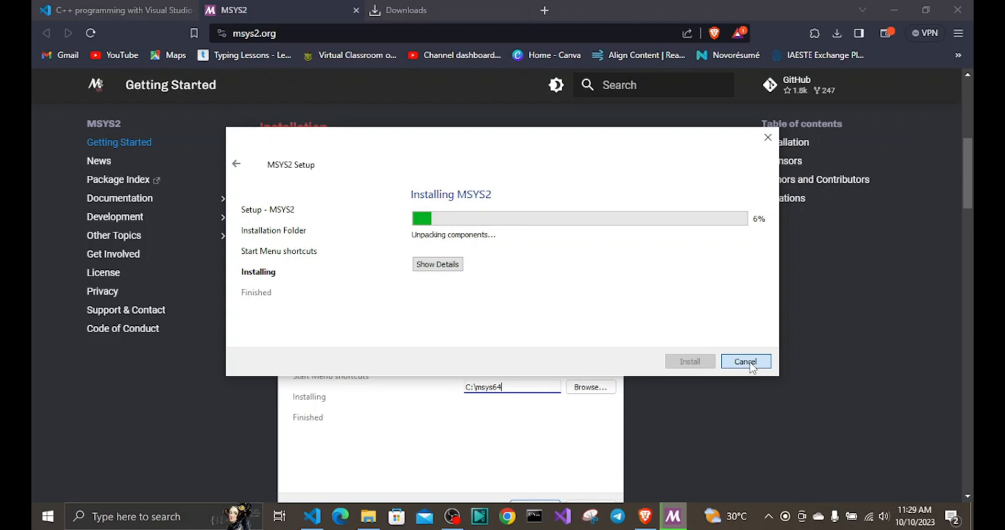
Cancel the installation mid-unpacking, confirm, and close the failed setup wizard
click(745, 361)
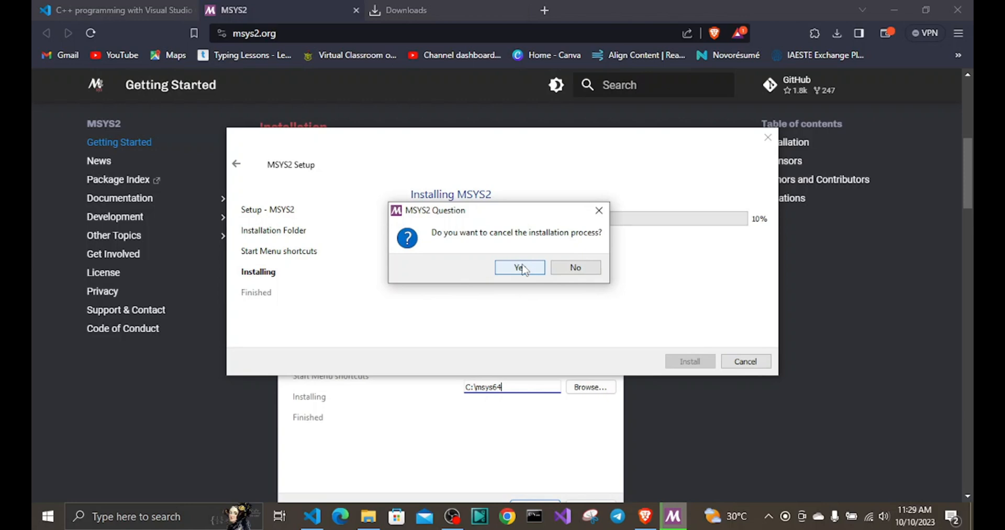
click(574, 267)
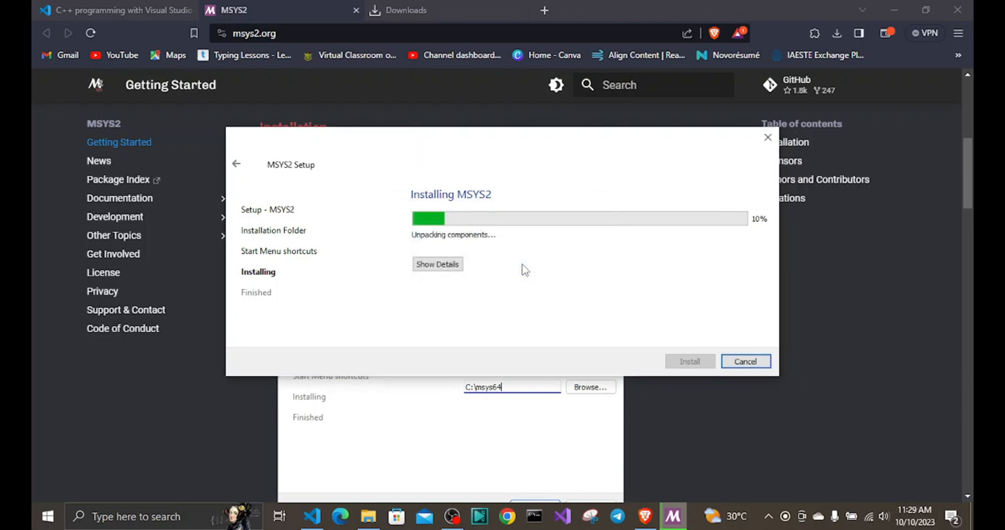
click(745, 361)
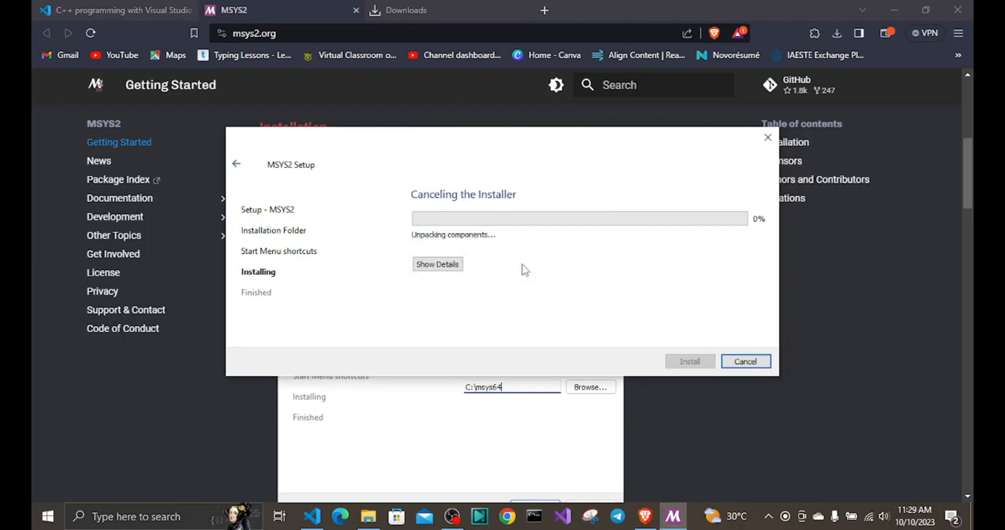
click(745, 361)
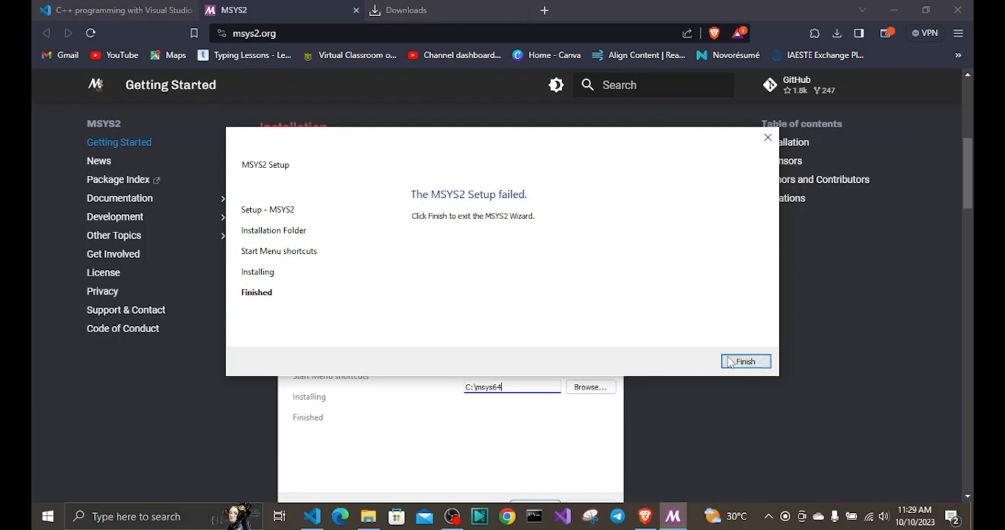
click(744, 361)
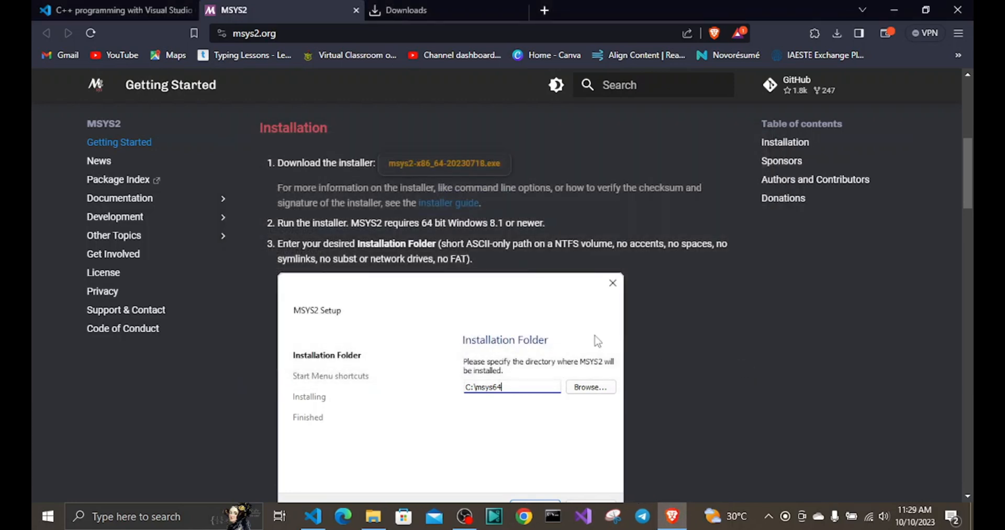
Read through the msys2.org Installation steps
scroll(down, 3)
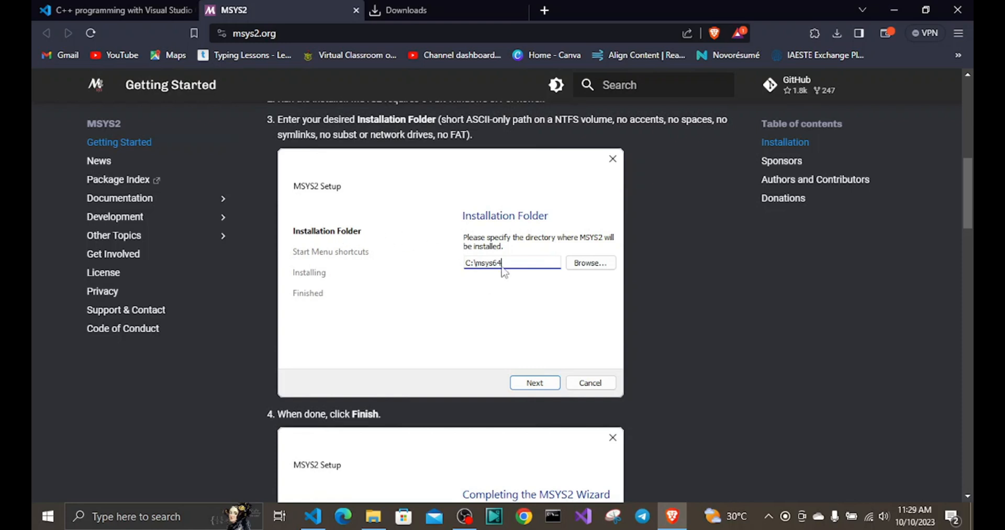
scroll(down, 3)
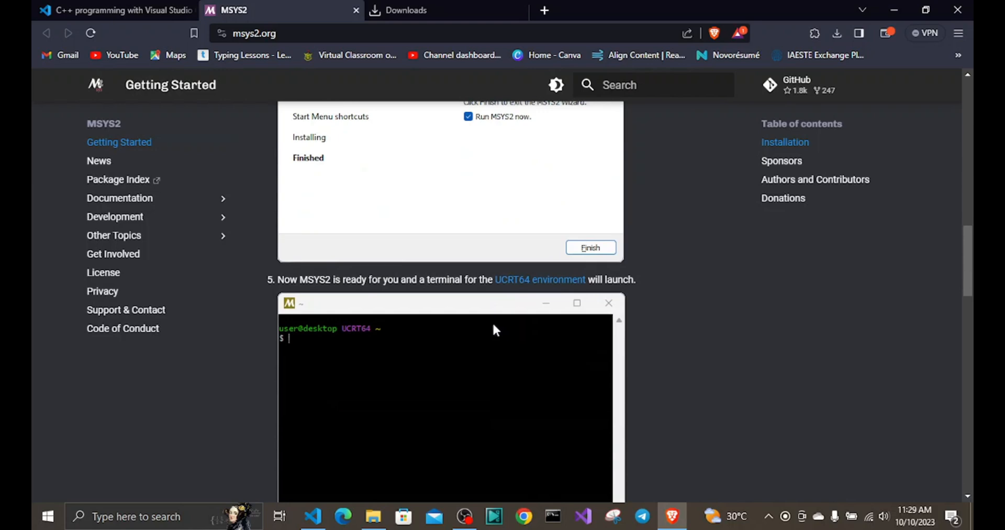
scroll(down, 3)
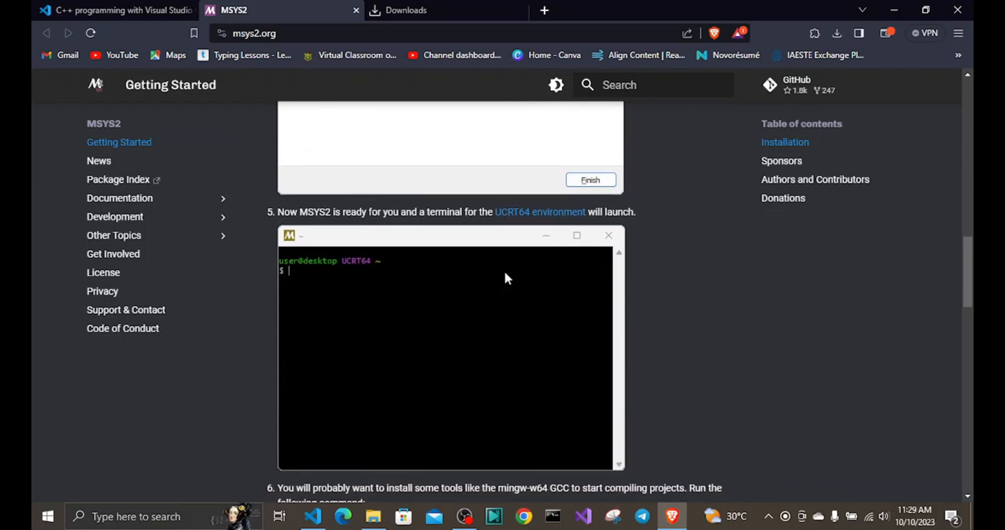
mouse_move(320, 216)
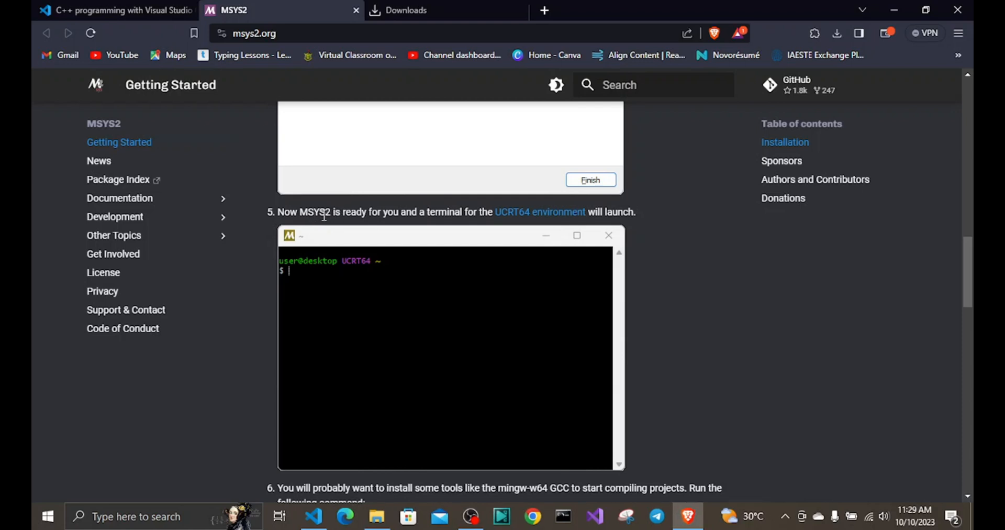
mouse_move(386, 331)
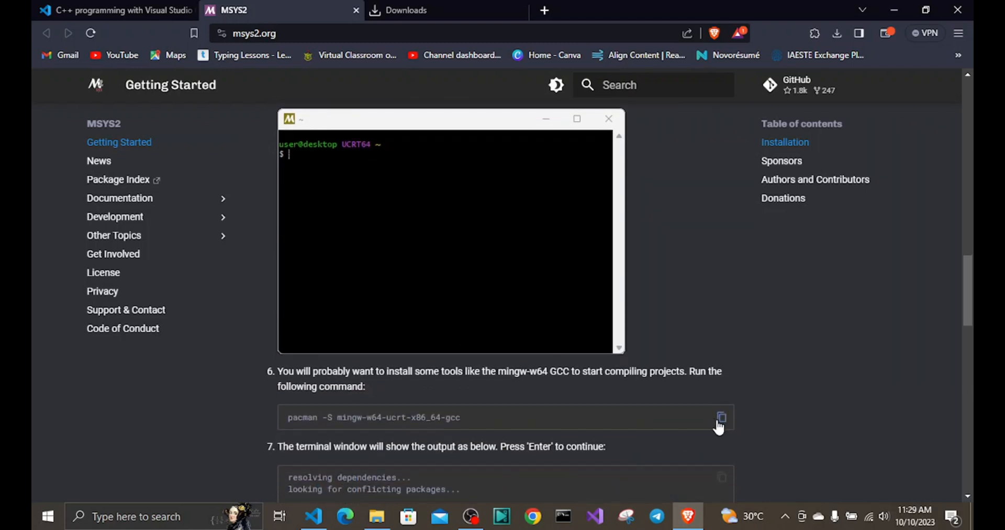
scroll(down, 3)
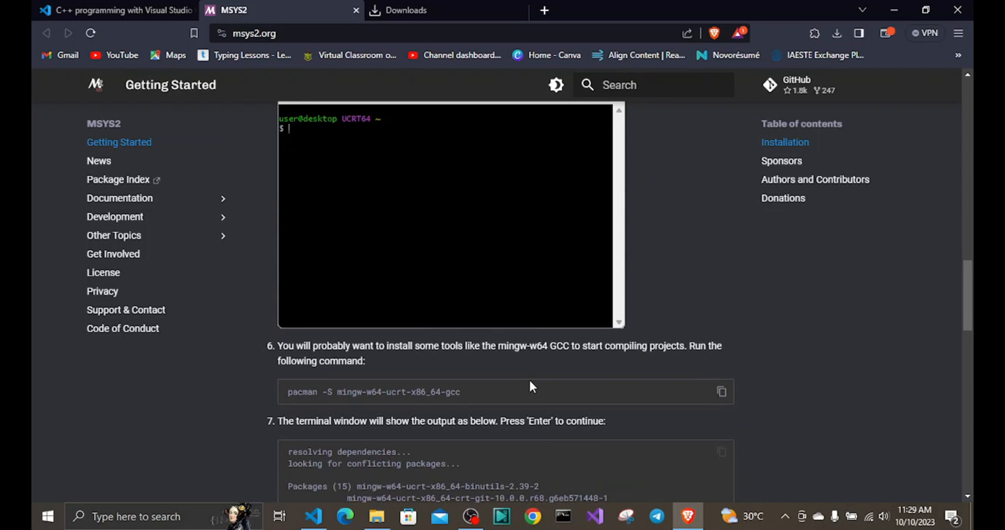
scroll(down, 3)
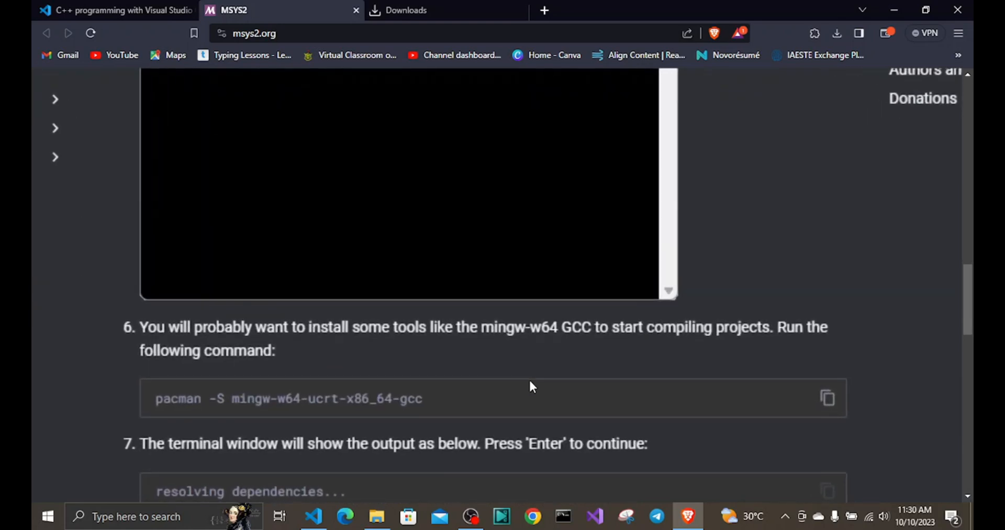
scroll(up, 3)
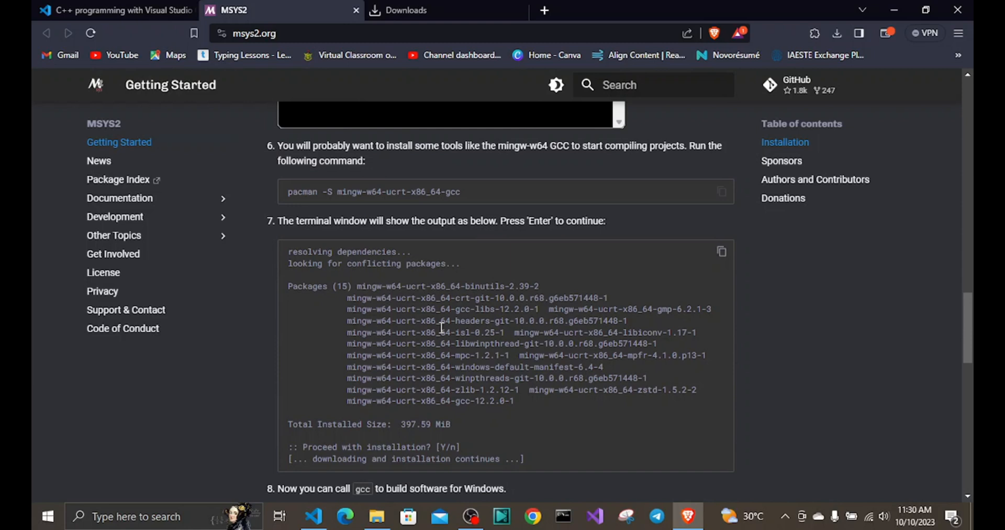
Continue to the step 9 gcc version check, then return to the VS Code C++ docs tab
scroll(down, 3)
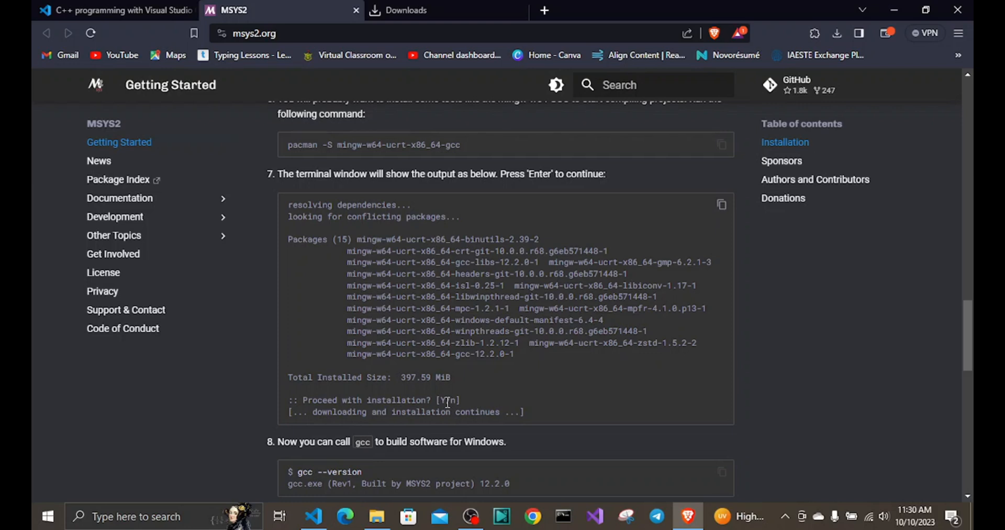
scroll(down, 3)
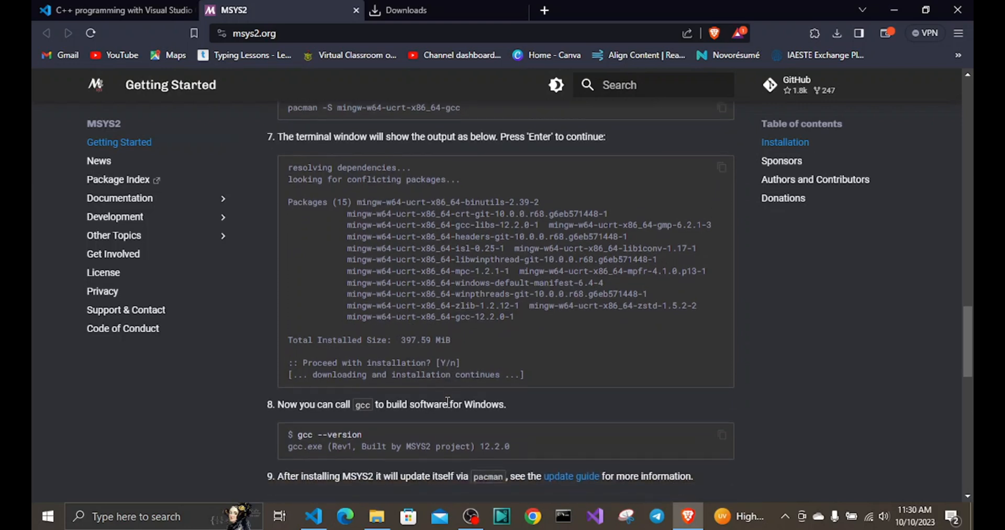
scroll(down, 3)
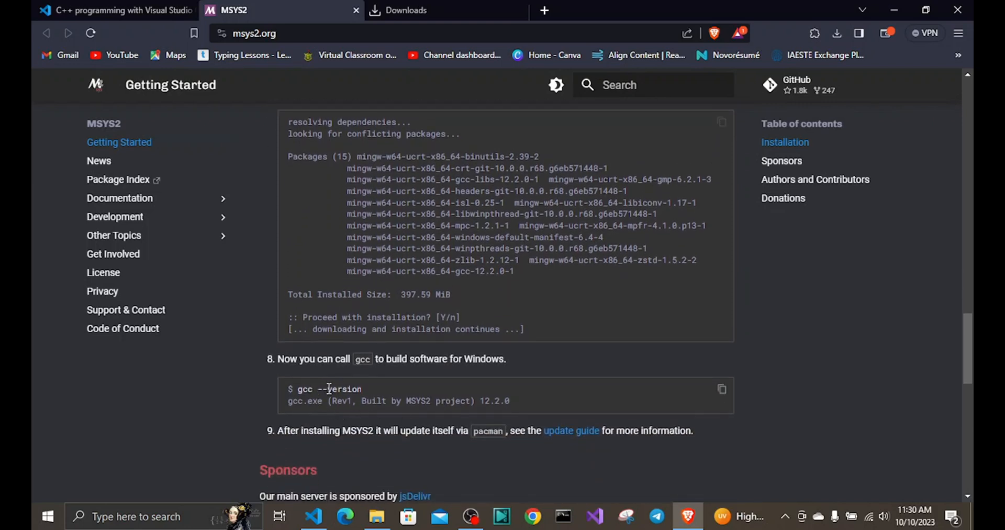
mouse_move(385, 398)
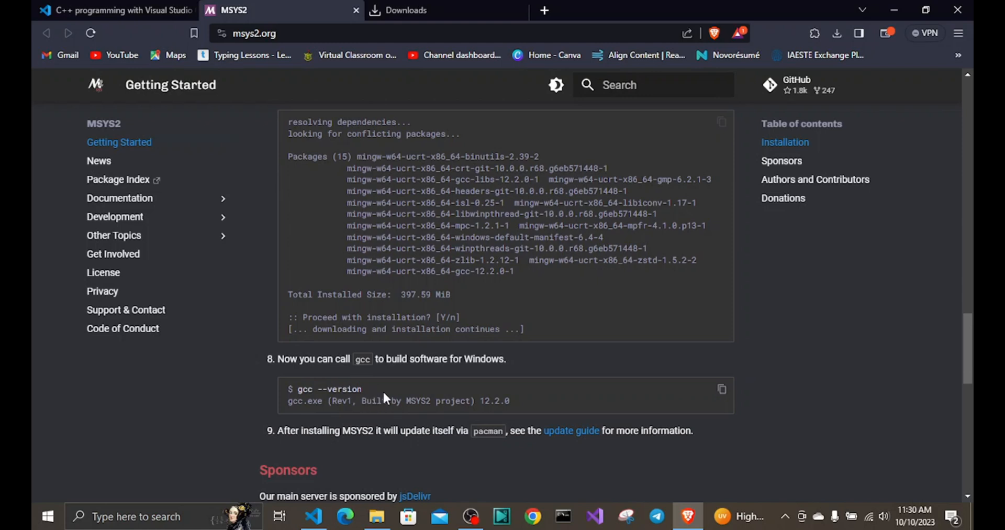
scroll(down, 3)
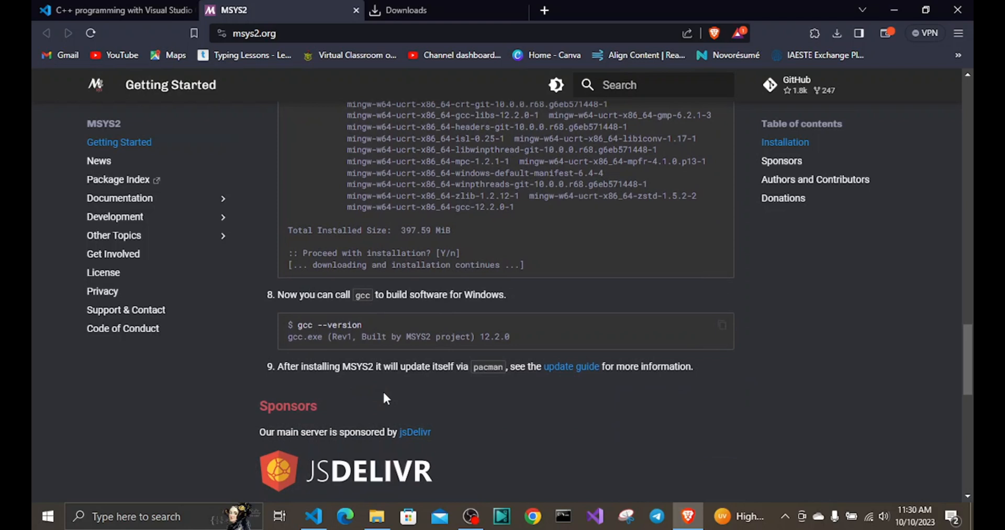
mouse_move(343, 152)
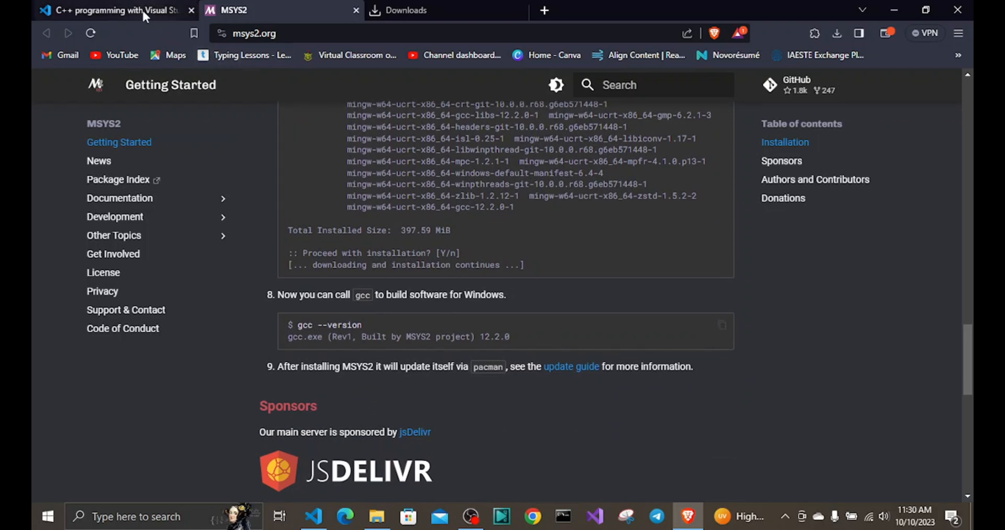
mouse_move(115, 10)
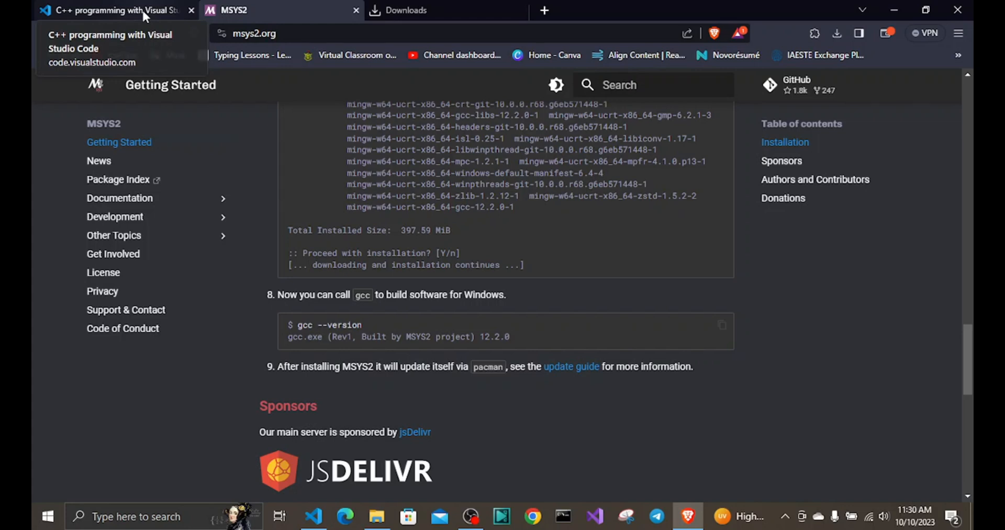
click(109, 11)
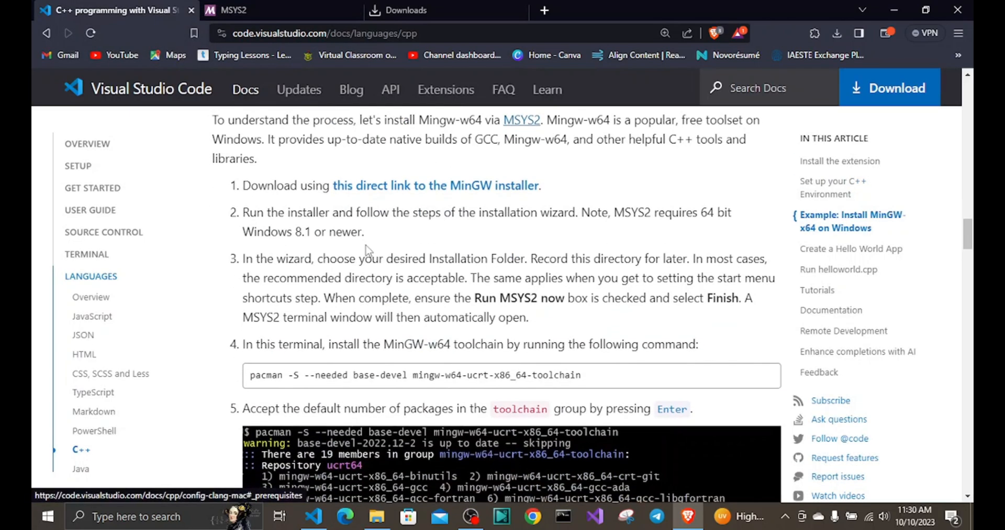
Scroll the docs to the step 7 PATH instructions and start a Windows search
scroll(down, 3)
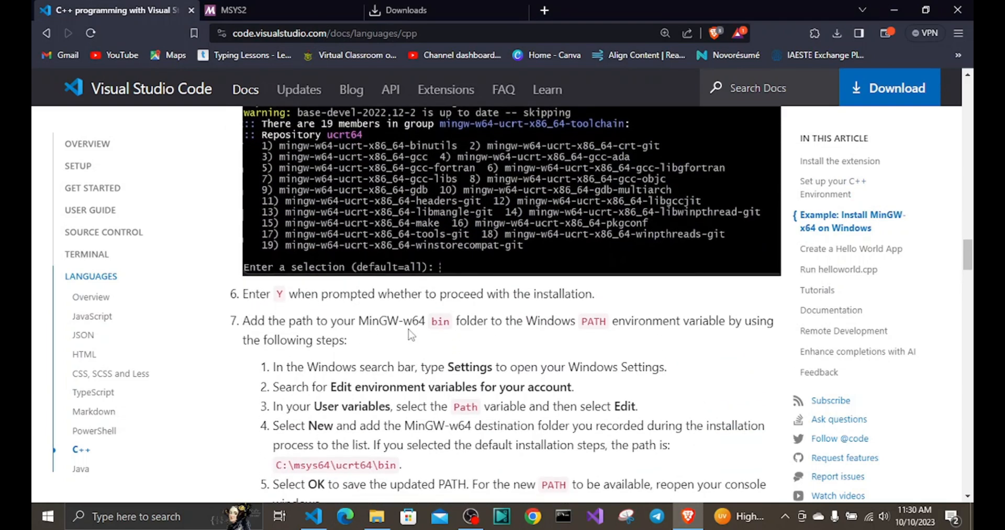
mouse_move(415, 336)
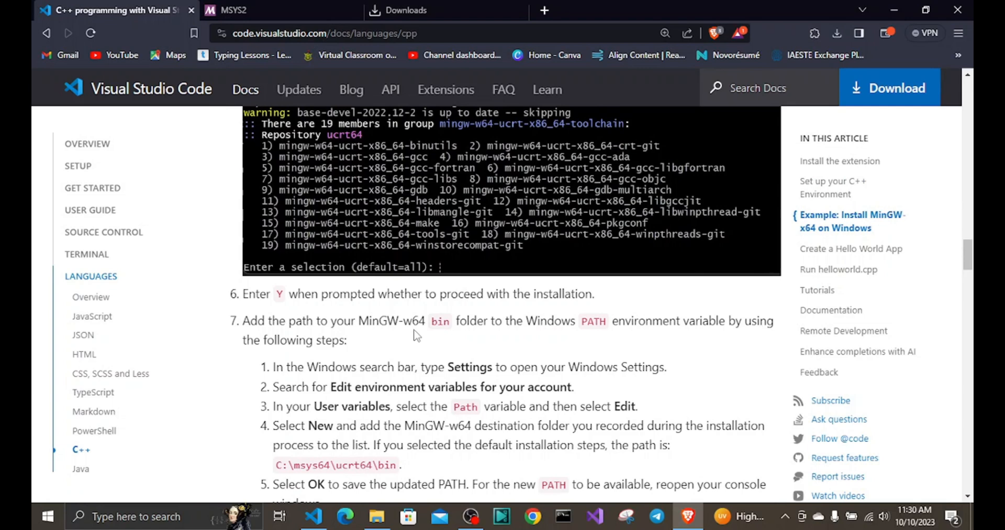
mouse_move(304, 284)
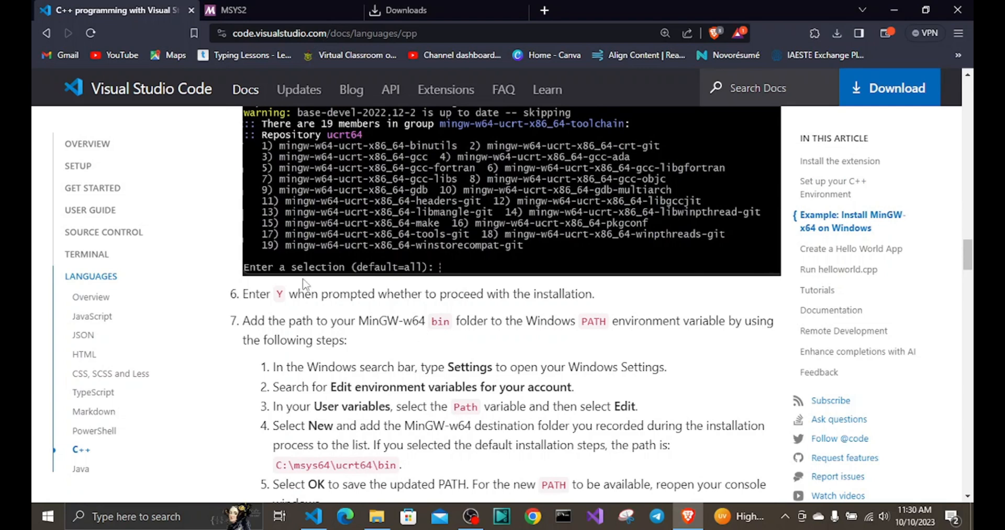
scroll(down, 3)
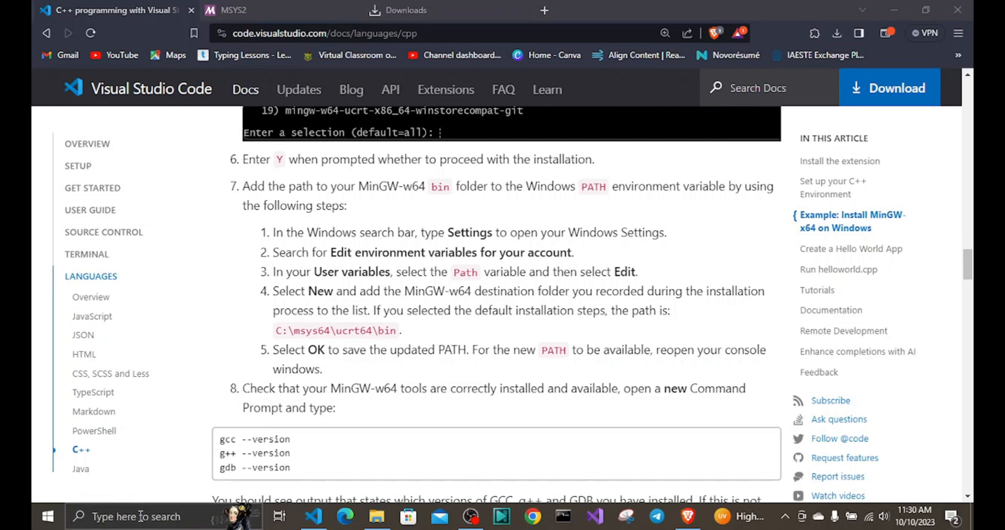
text(v)
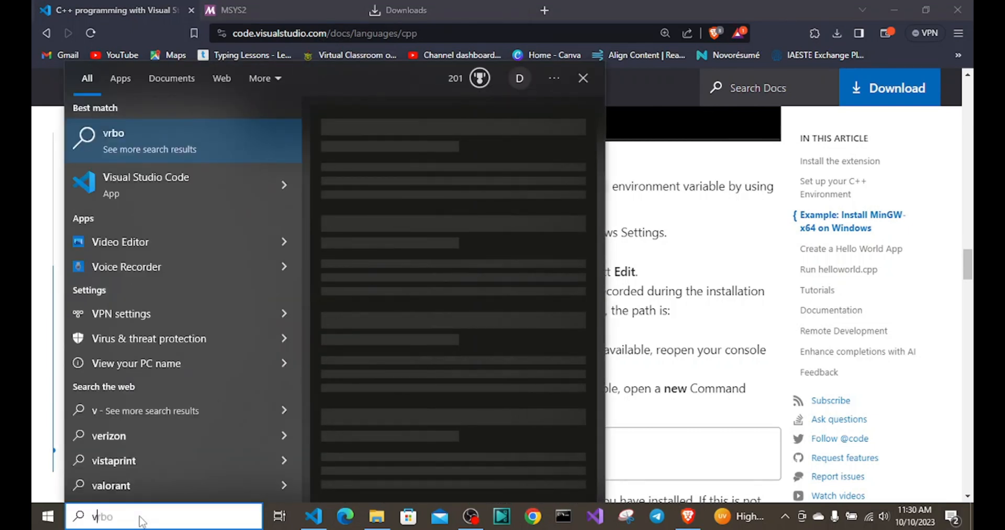
Search 'env' to reach System Properties, then open Environment Variables and the user Path
text(env)
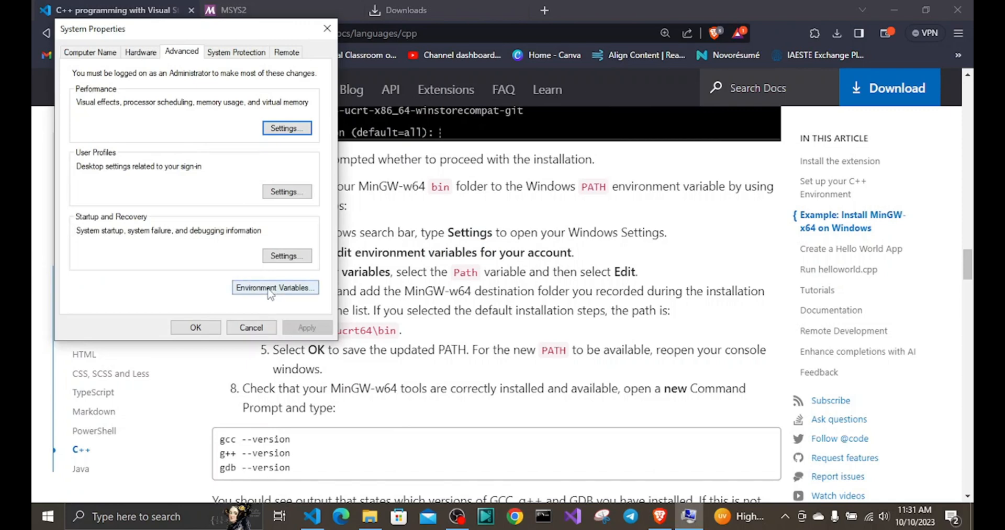
click(274, 287)
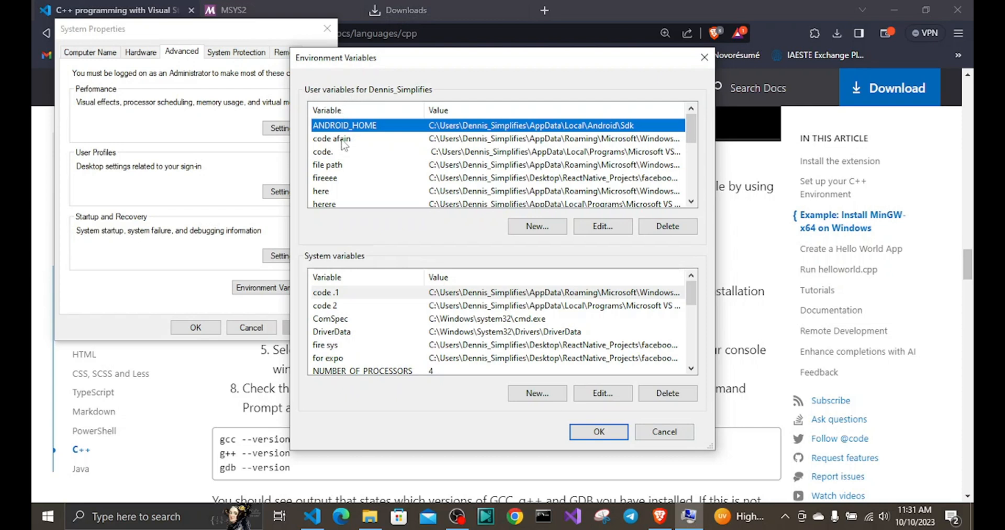
mouse_move(762, 248)
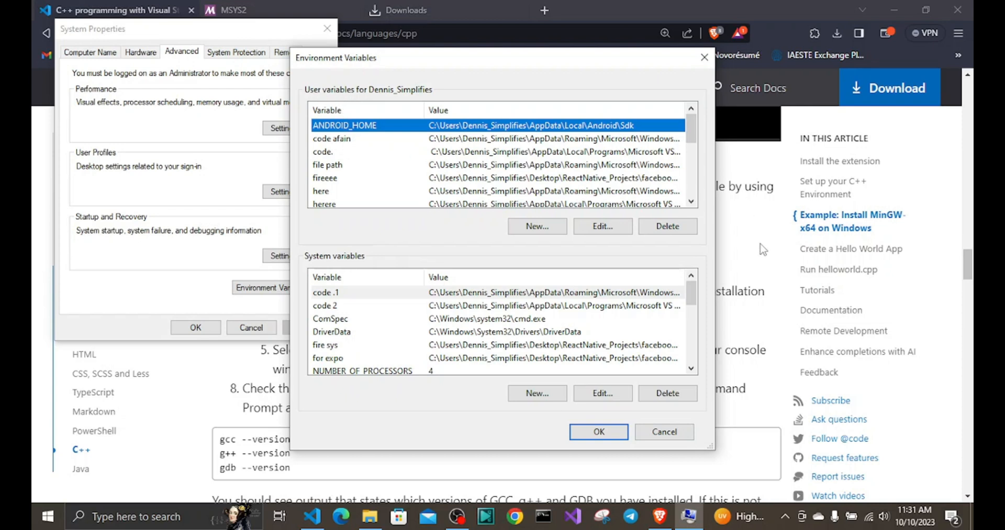
mouse_move(691, 177)
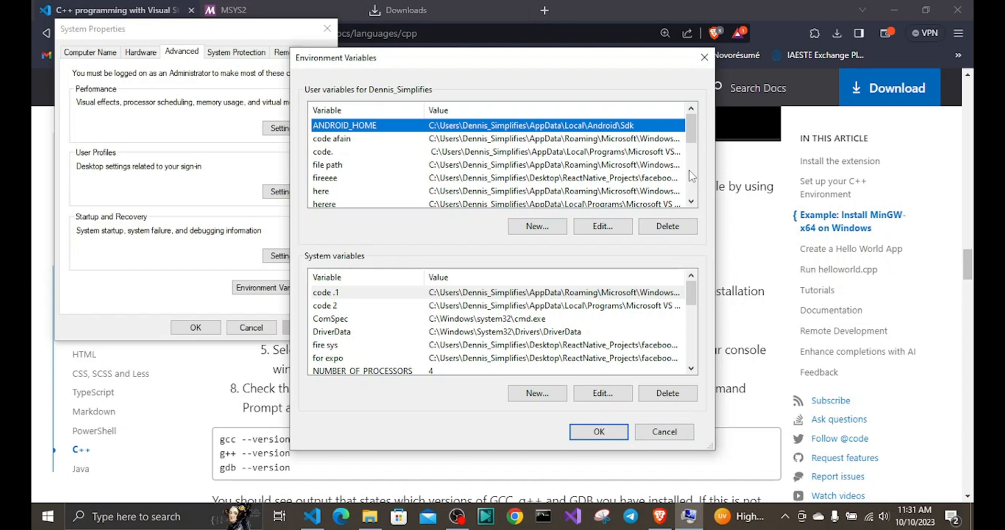
mouse_move(696, 191)
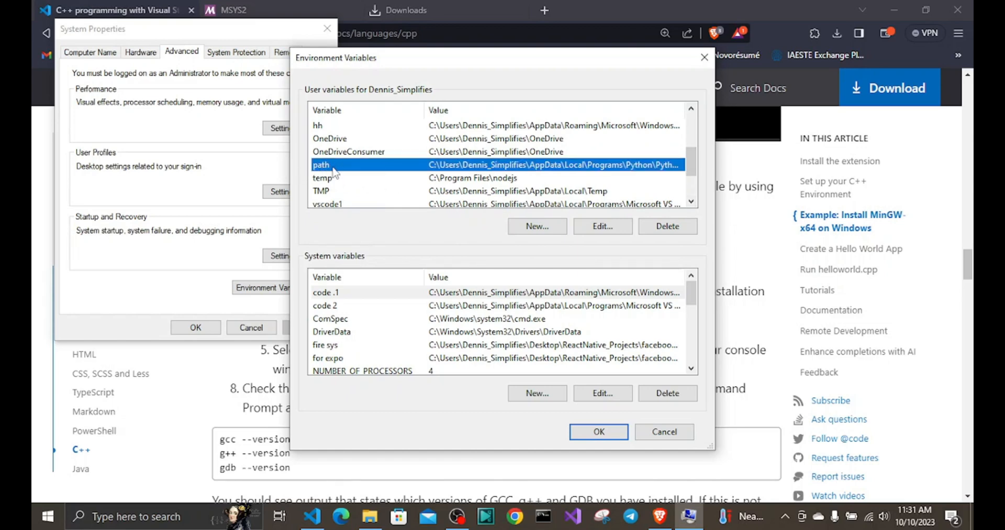
click(601, 226)
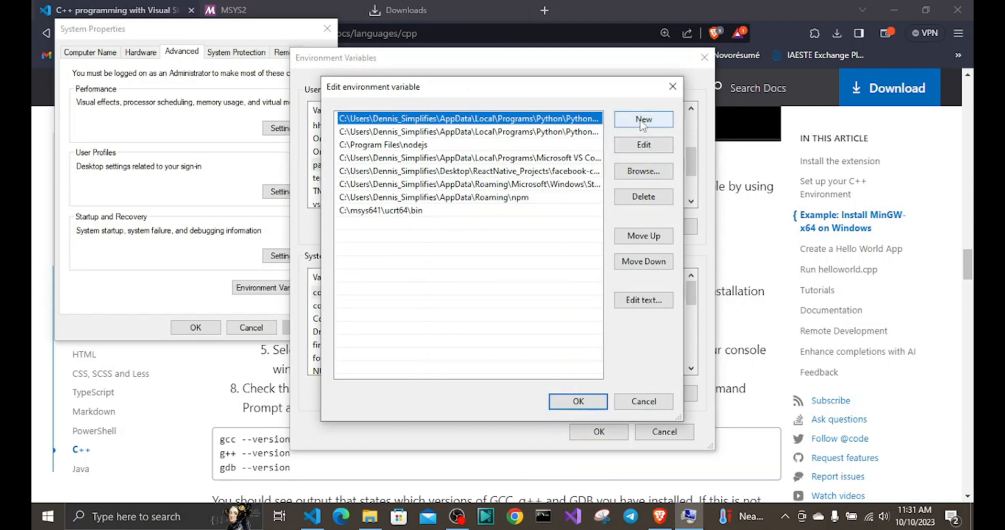
Copy the bin path from the guide and add C:\msys64\ucrt64\bin as a new Path entry
click(643, 119)
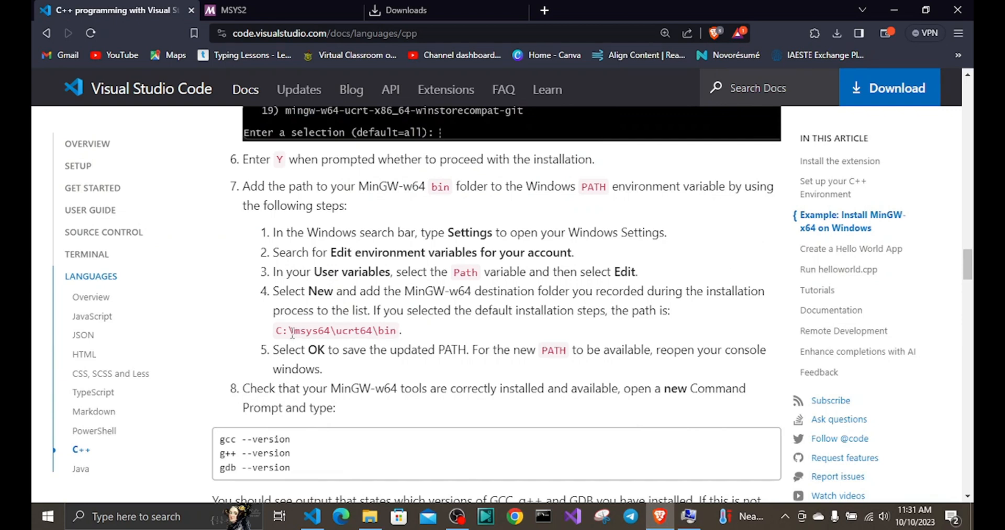
double_click(335, 330)
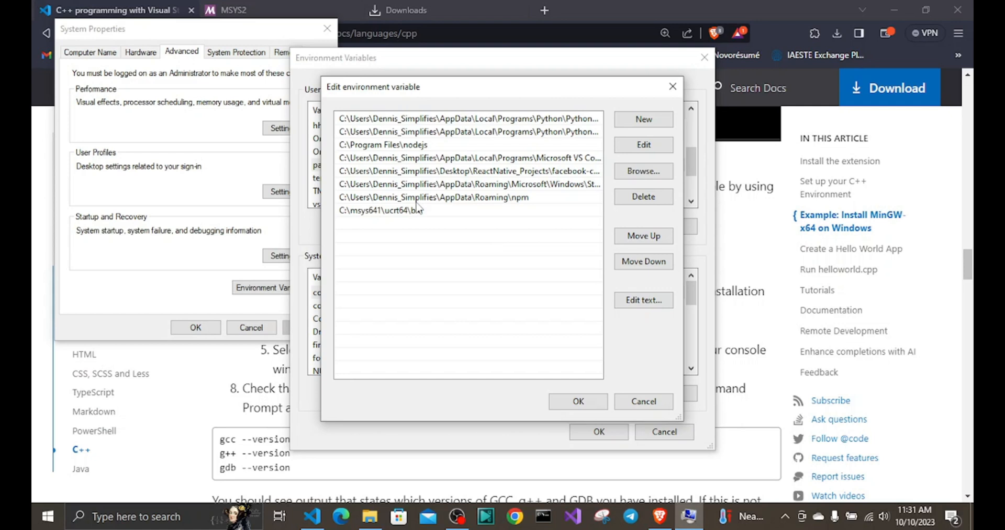
click(643, 120)
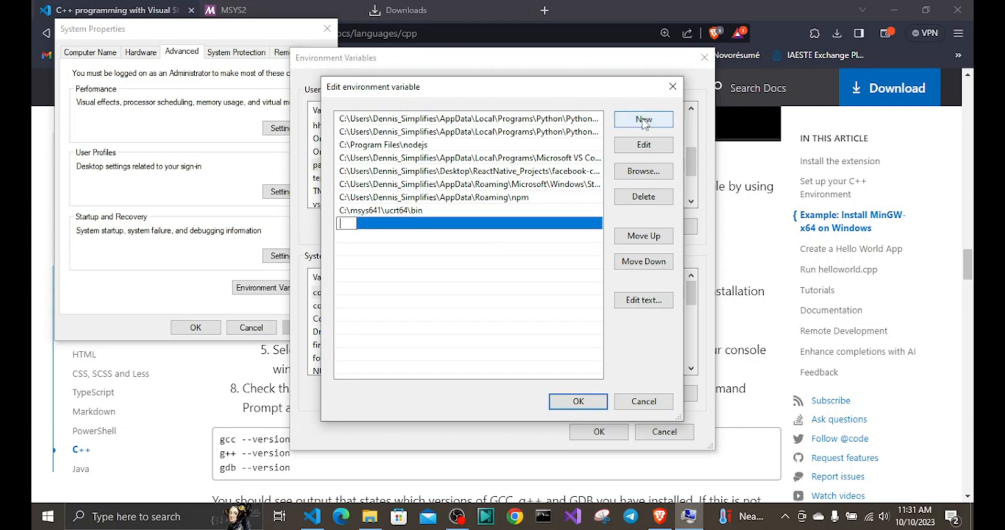
click(642, 119)
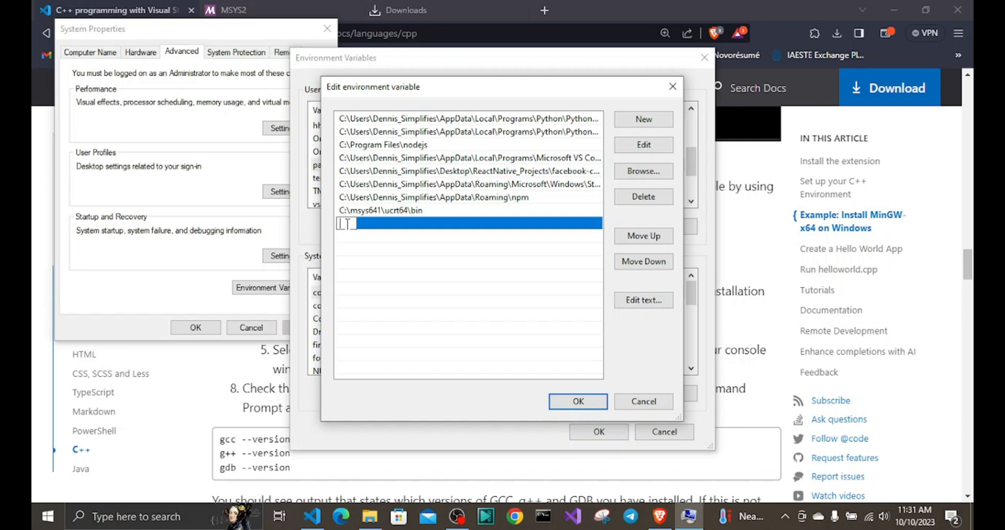
text(C:\msys64\ucrt64\bin)
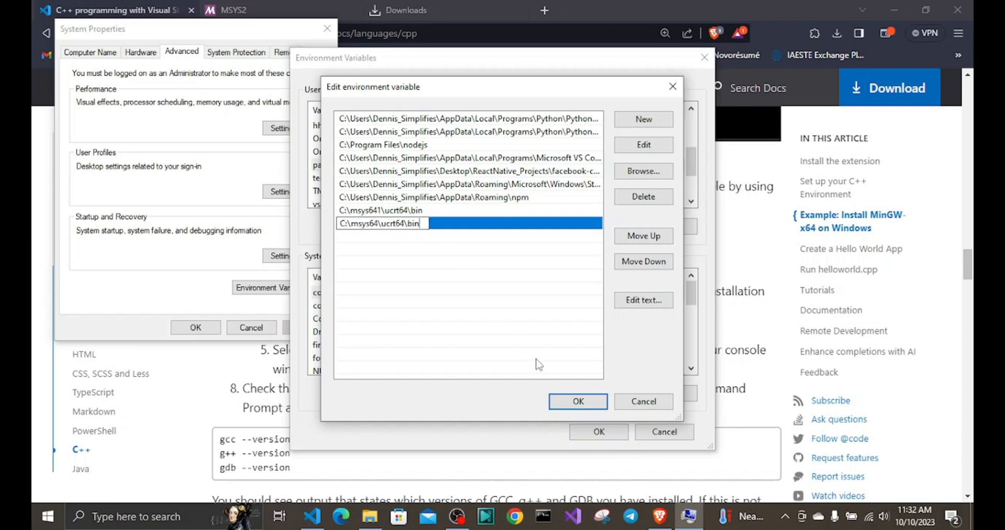
OK the Edit, Environment Variables and System Properties dialogs, then return to VS Code
click(576, 401)
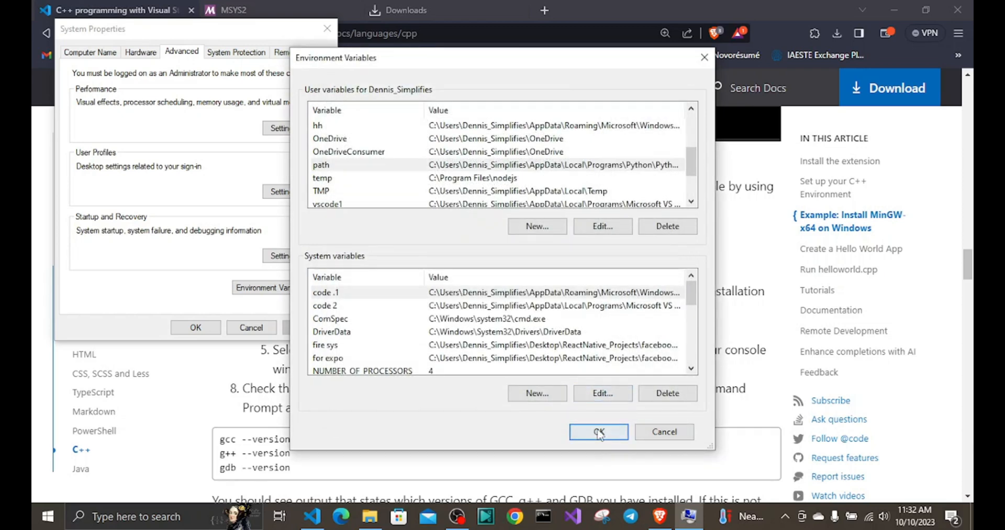
click(597, 432)
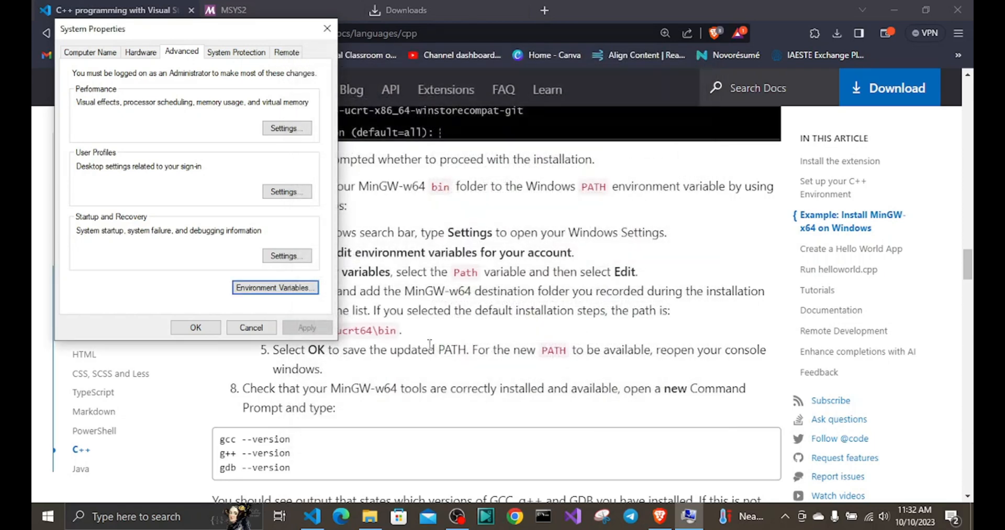
click(195, 327)
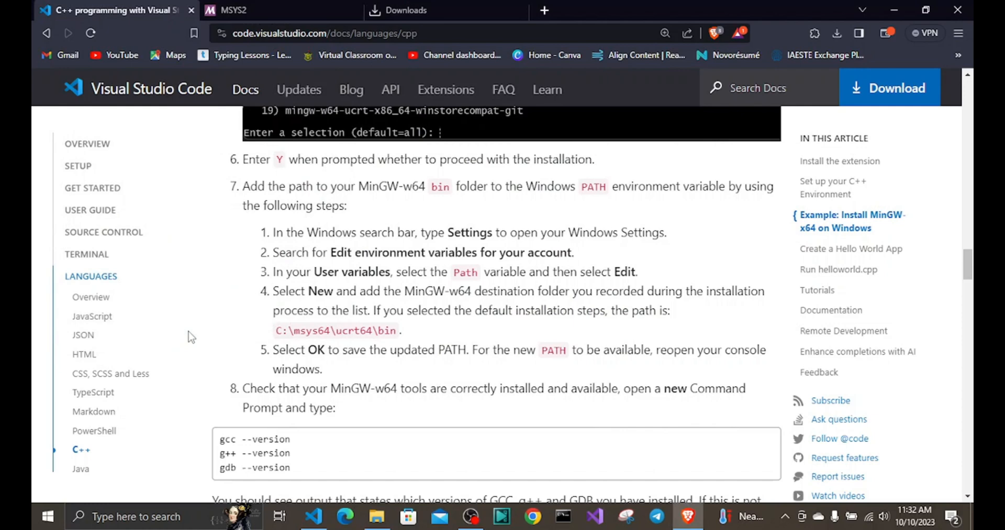
mouse_move(406, 354)
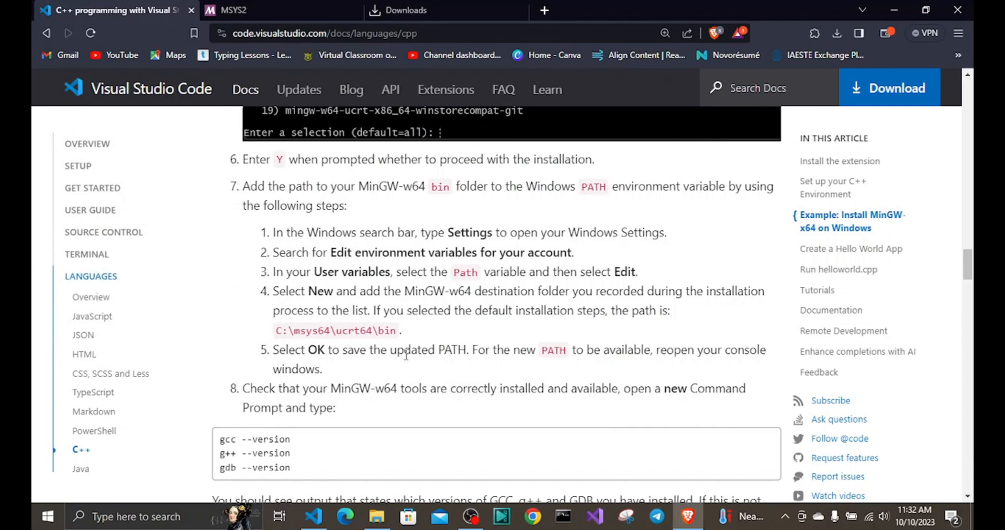
click(314, 516)
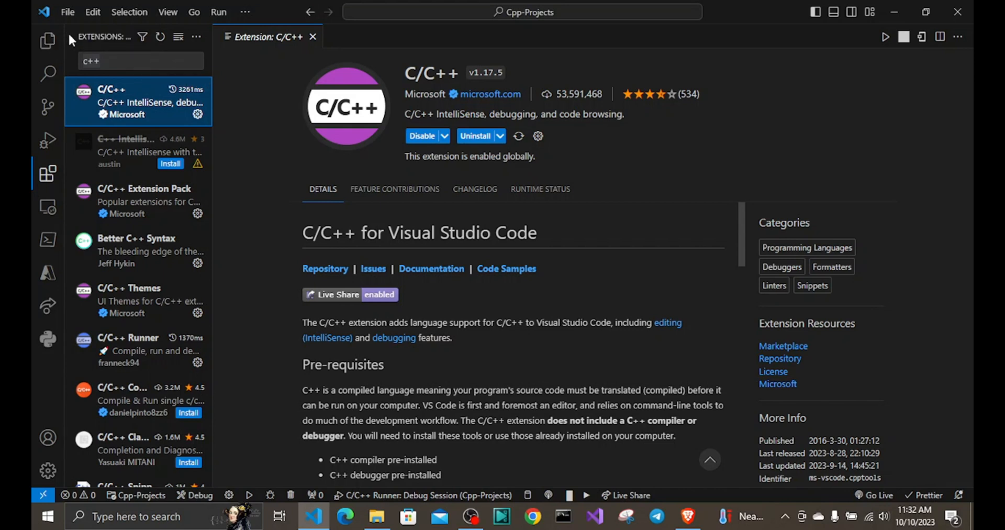
Show the Cpp-Projects files, close the C/C++ extension page, and return to the browser guide
click(47, 41)
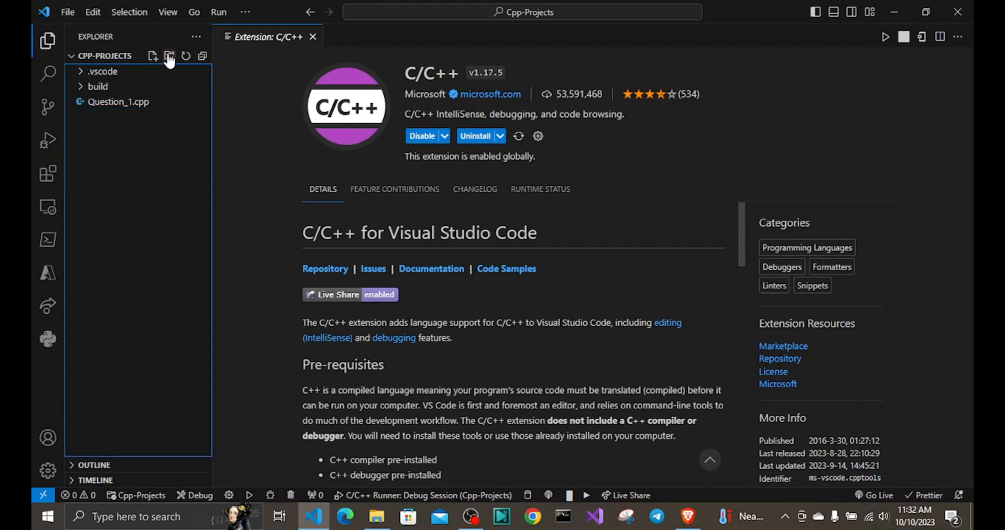
mouse_move(169, 57)
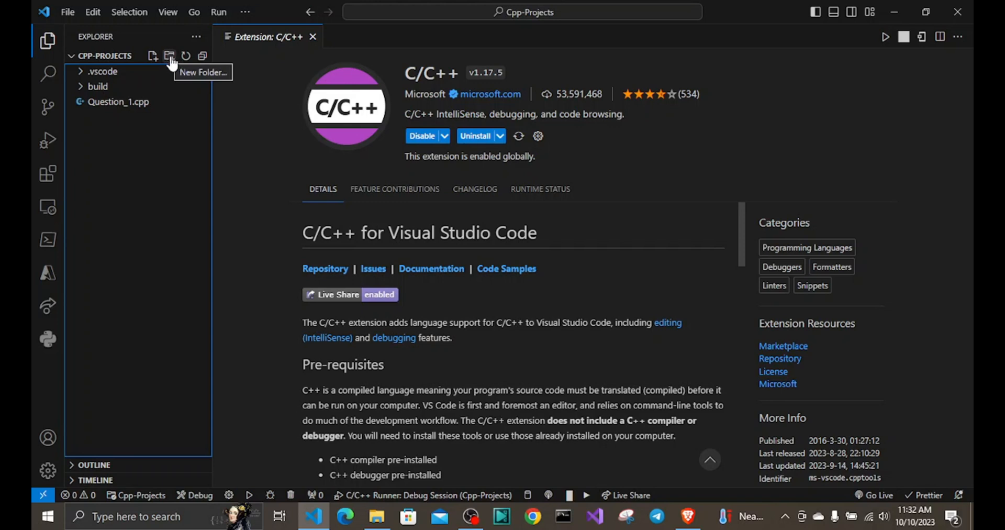
mouse_move(152, 56)
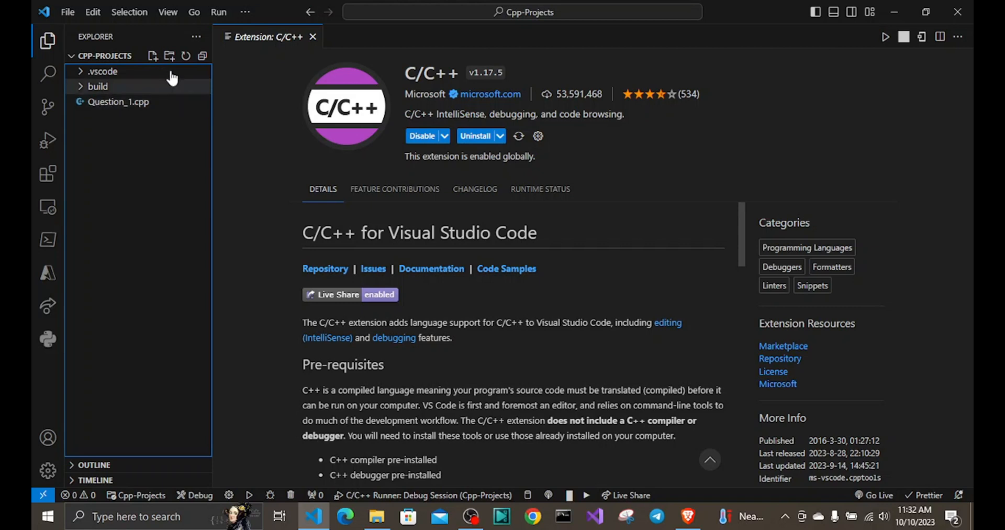
click(313, 36)
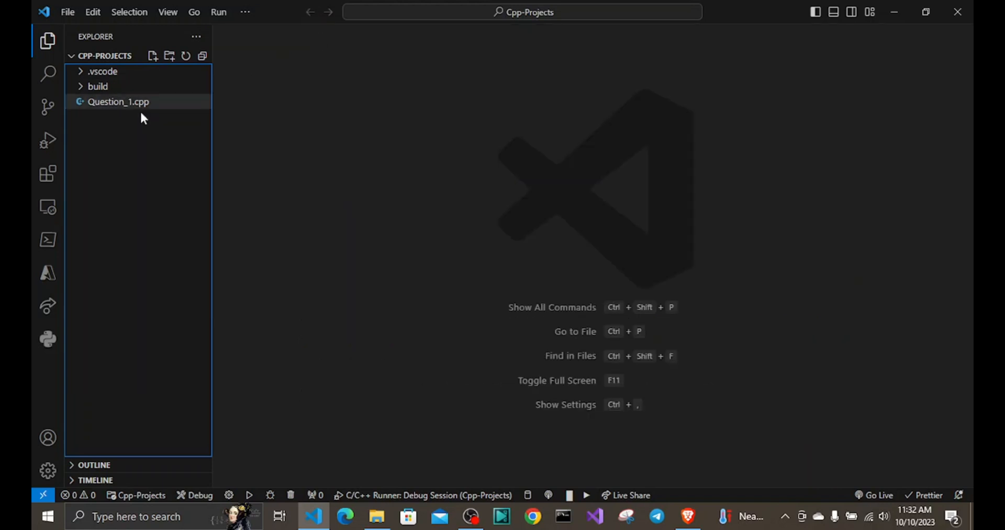
mouse_move(126, 109)
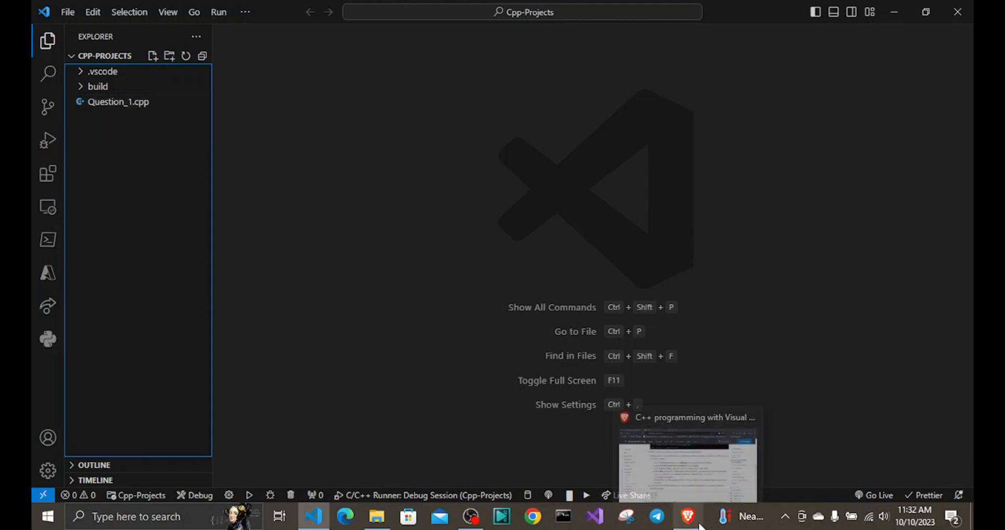
click(686, 516)
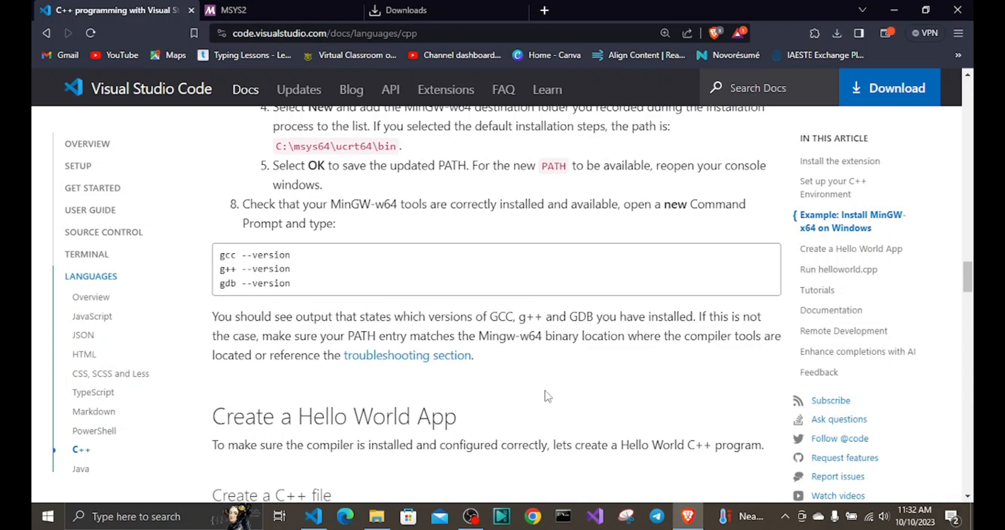
Scroll the C++ docs to 'Create a Hello World App' and 'Run helloworld.cpp', then return to VS Code
scroll(down, 3)
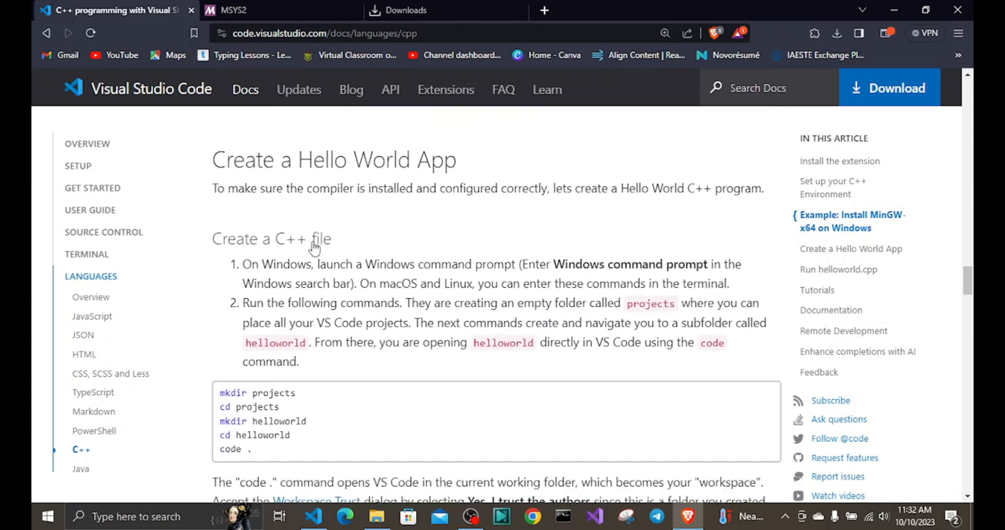
scroll(down, 3)
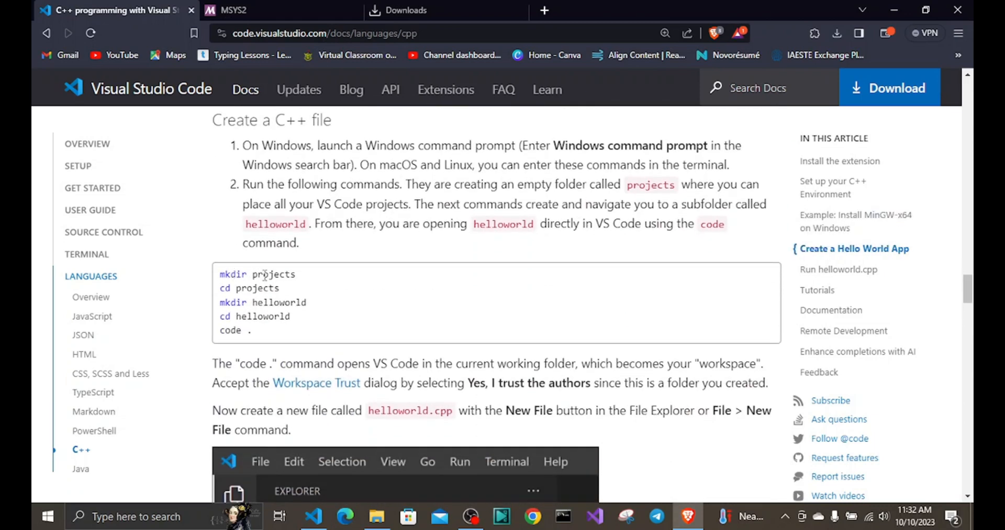
scroll(down, 3)
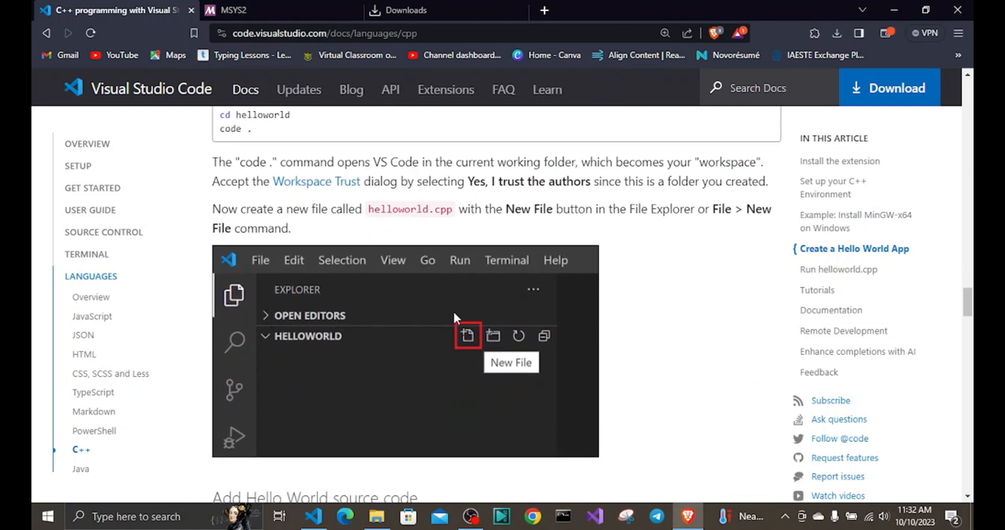
scroll(down, 3)
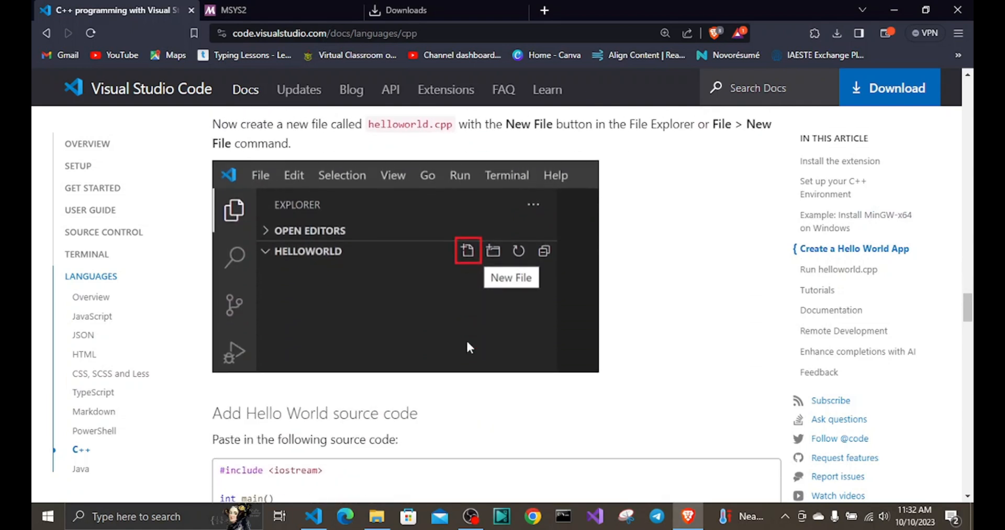
scroll(down, 3)
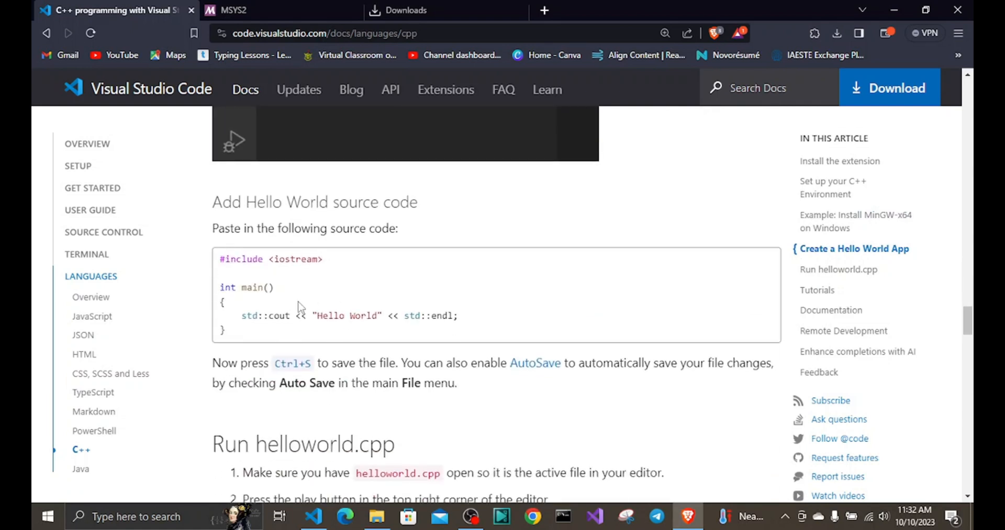
scroll(down, 3)
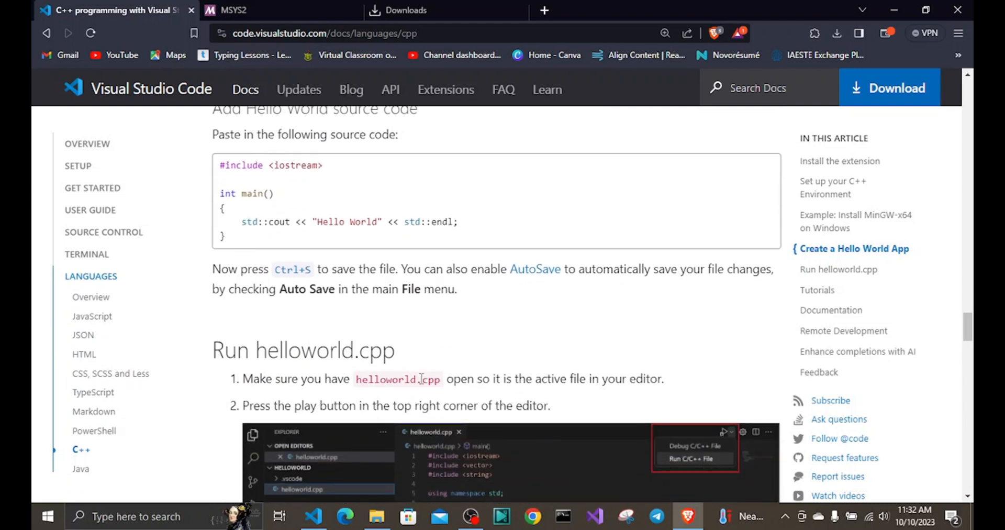
mouse_move(642, 480)
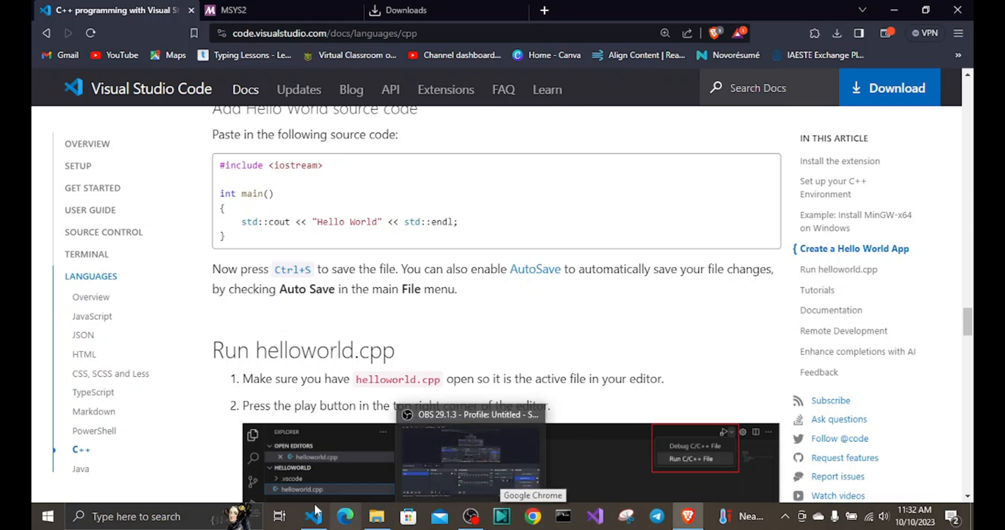
click(314, 516)
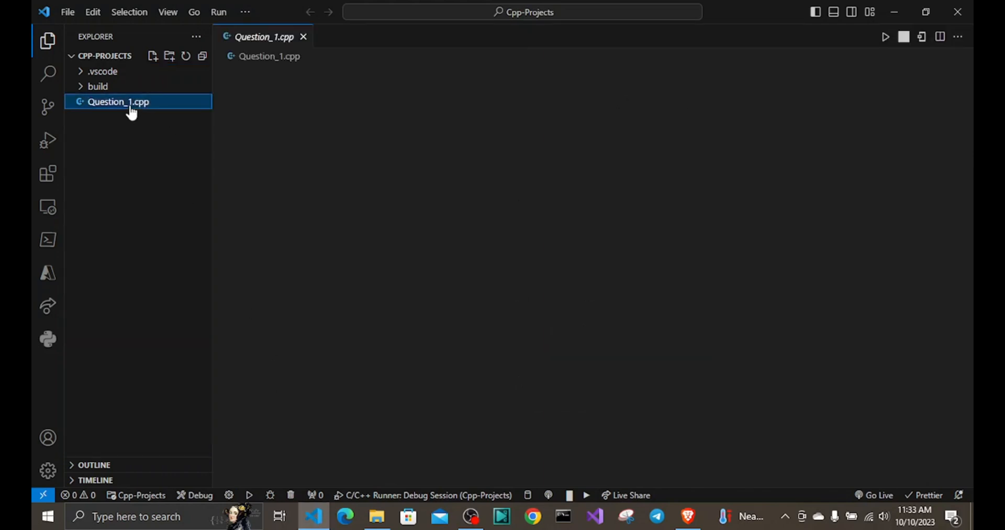
Open Question_1.cpp and choose Run Code from the Run dropdown, printing the welcome message
click(118, 101)
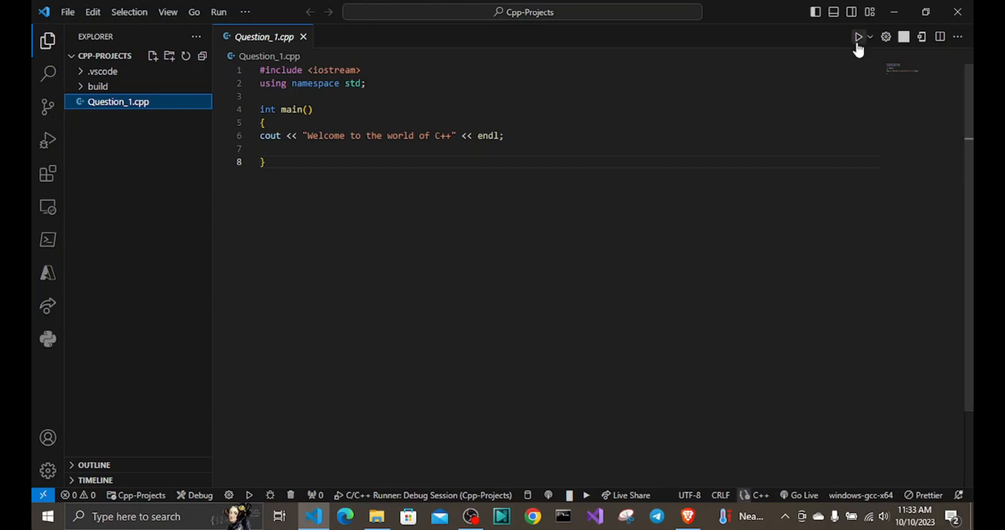
click(870, 36)
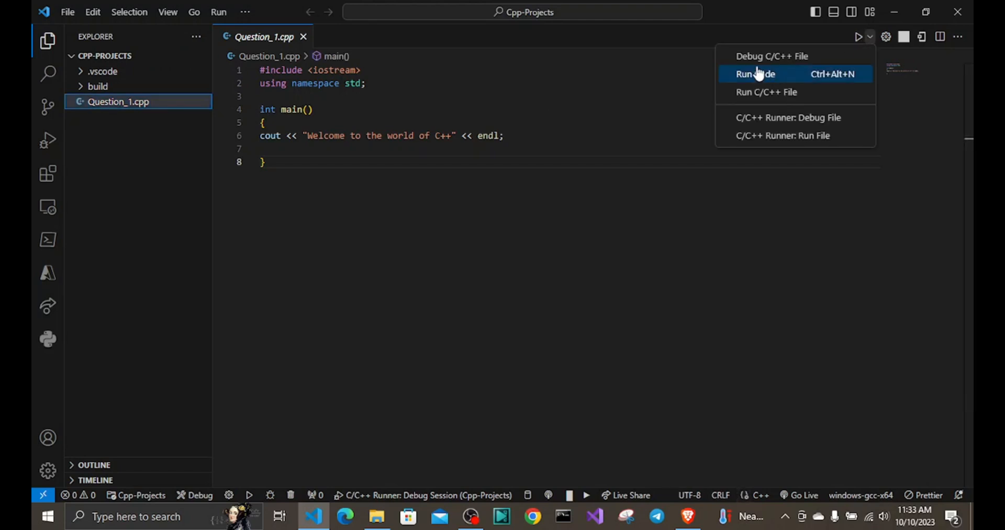
mouse_move(762, 80)
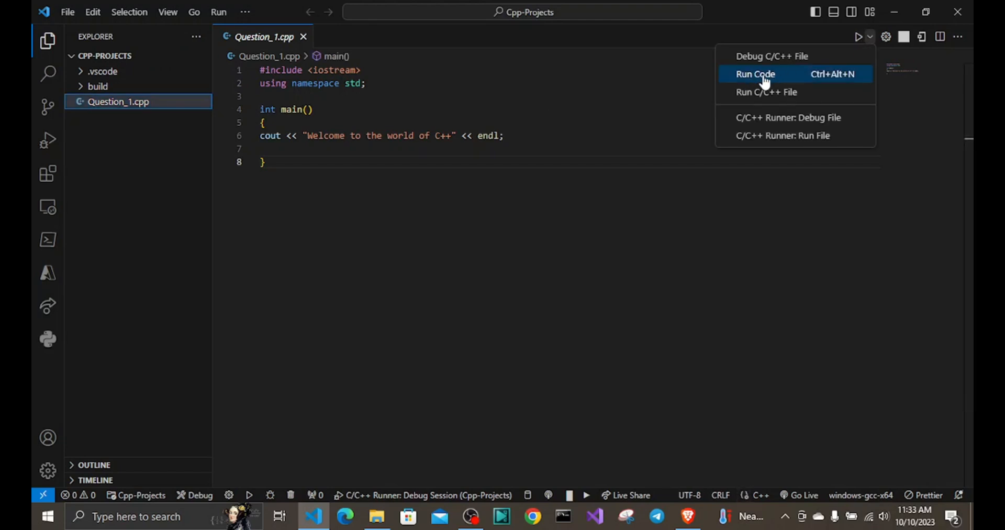
click(769, 71)
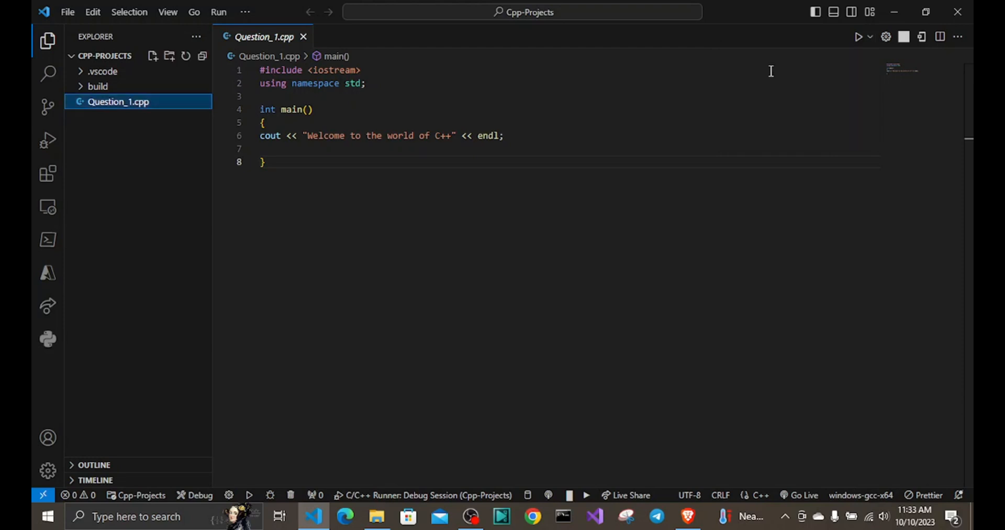
click(858, 37)
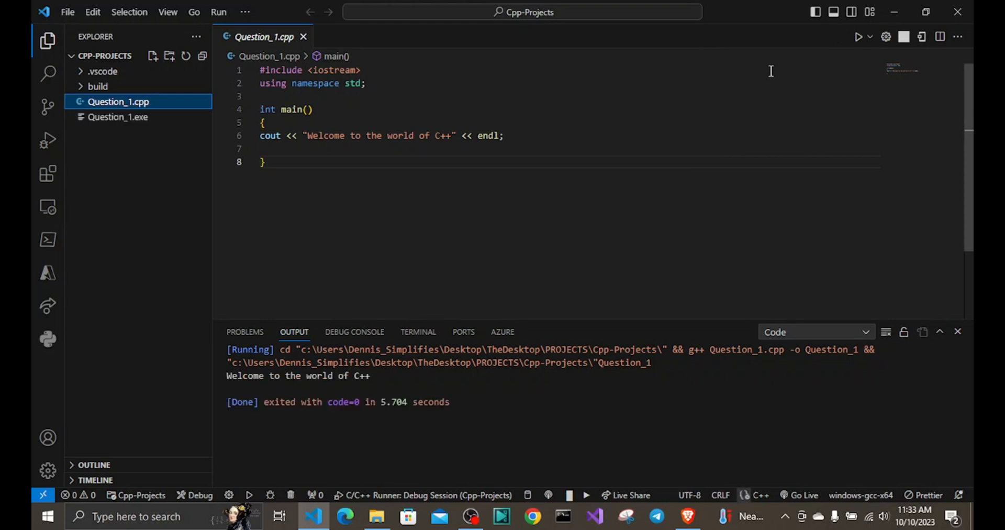
mouse_move(286, 381)
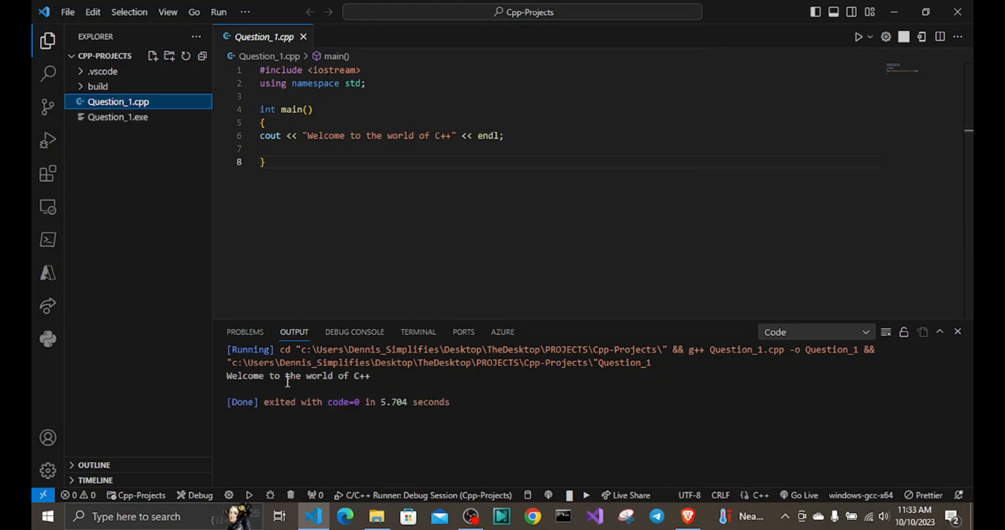